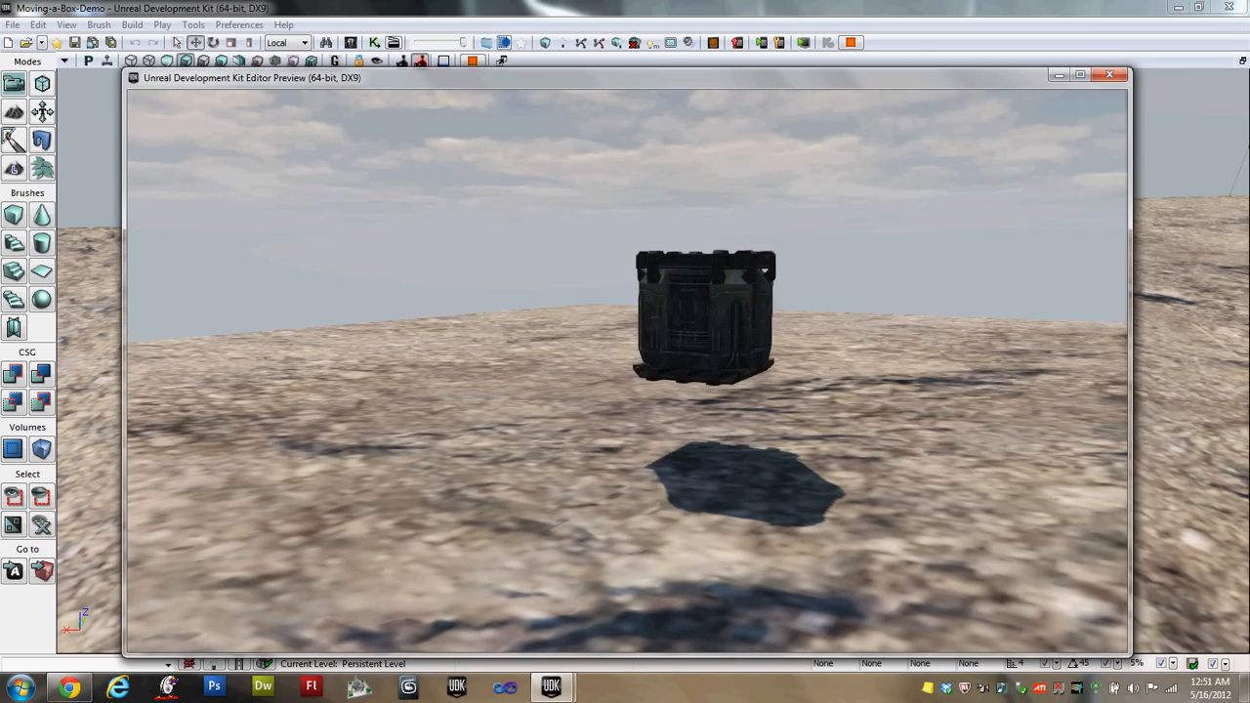
# End the crate play preview and create a new blank level from File > New
pyautogui.click(1110, 75)
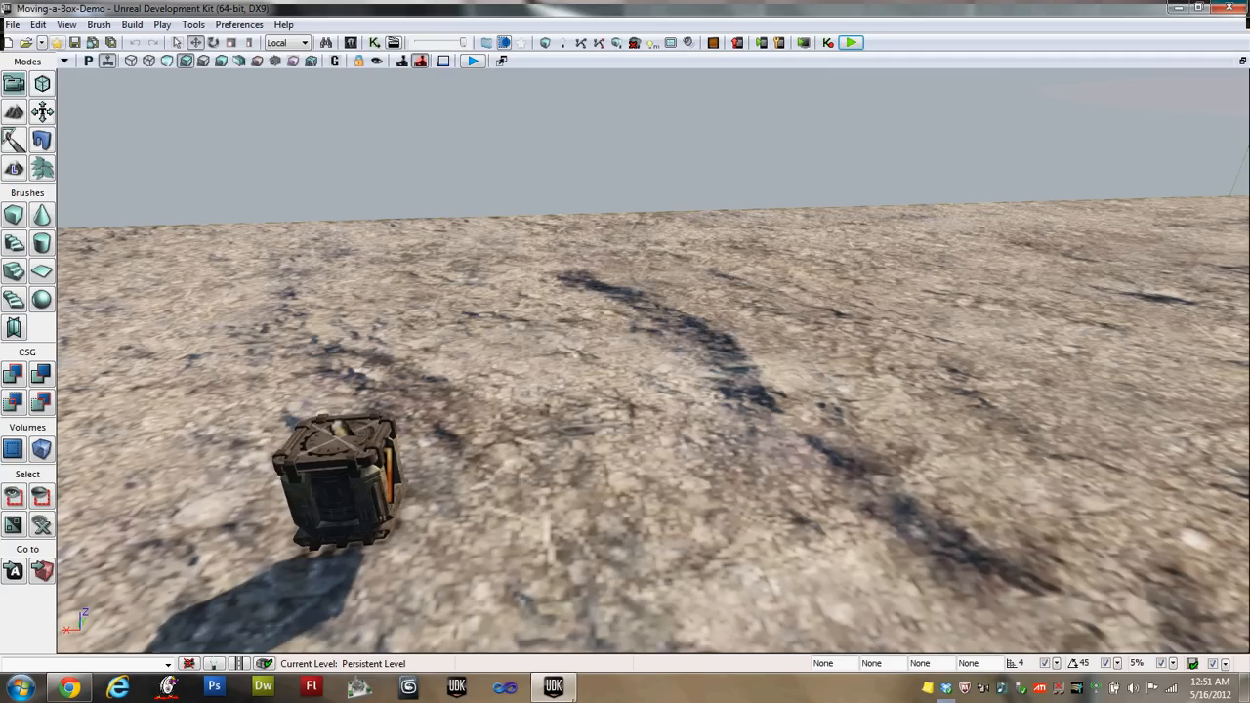
pyautogui.click(13, 24)
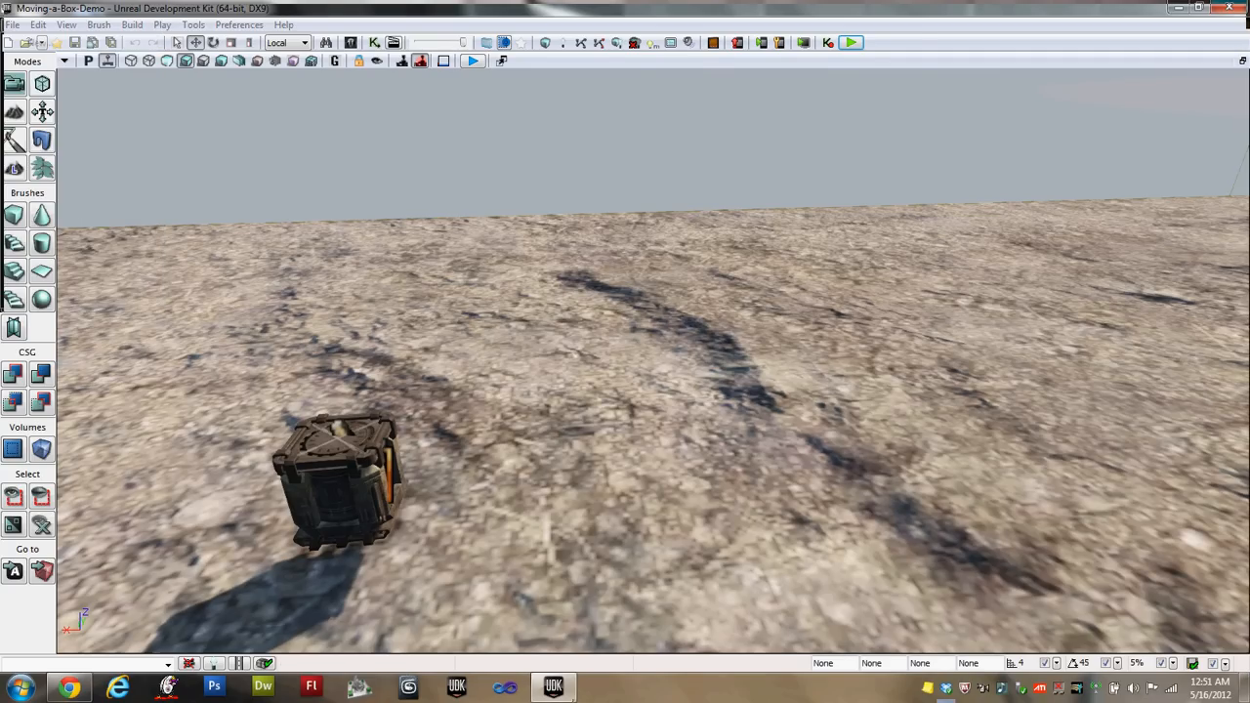
pyautogui.click(9, 42)
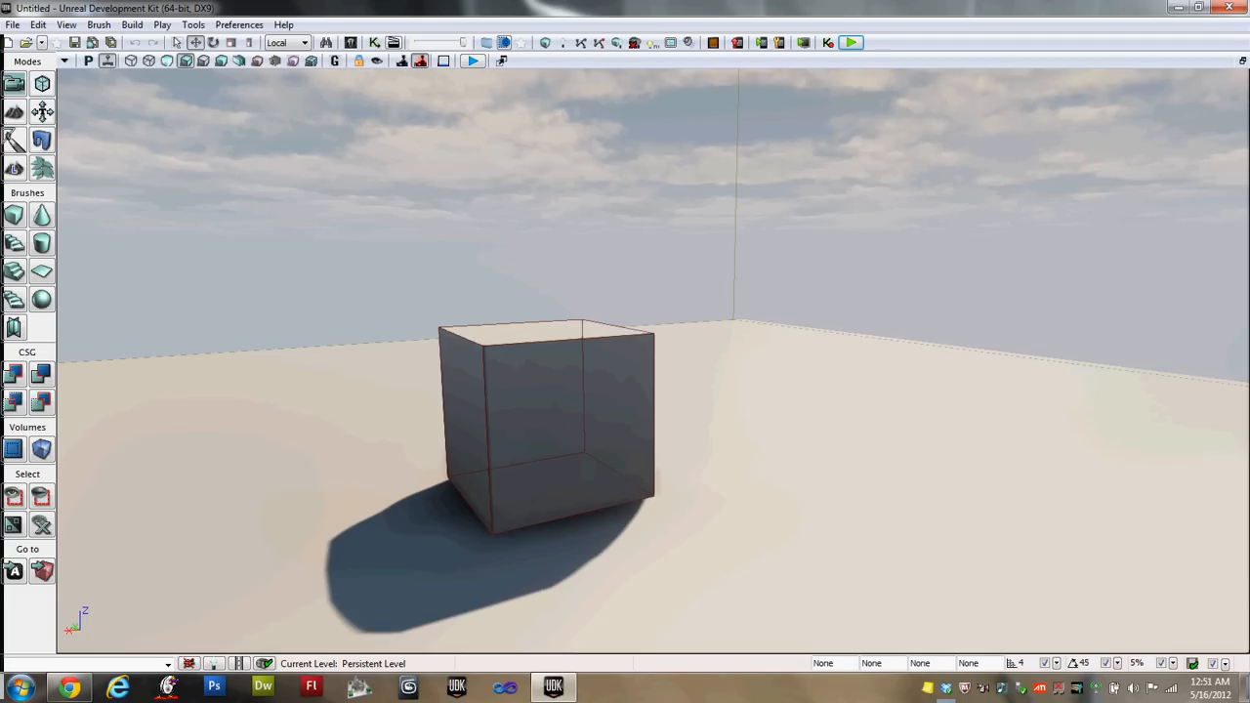
# Select the floor mesh of the new level
pyautogui.click(547, 420)
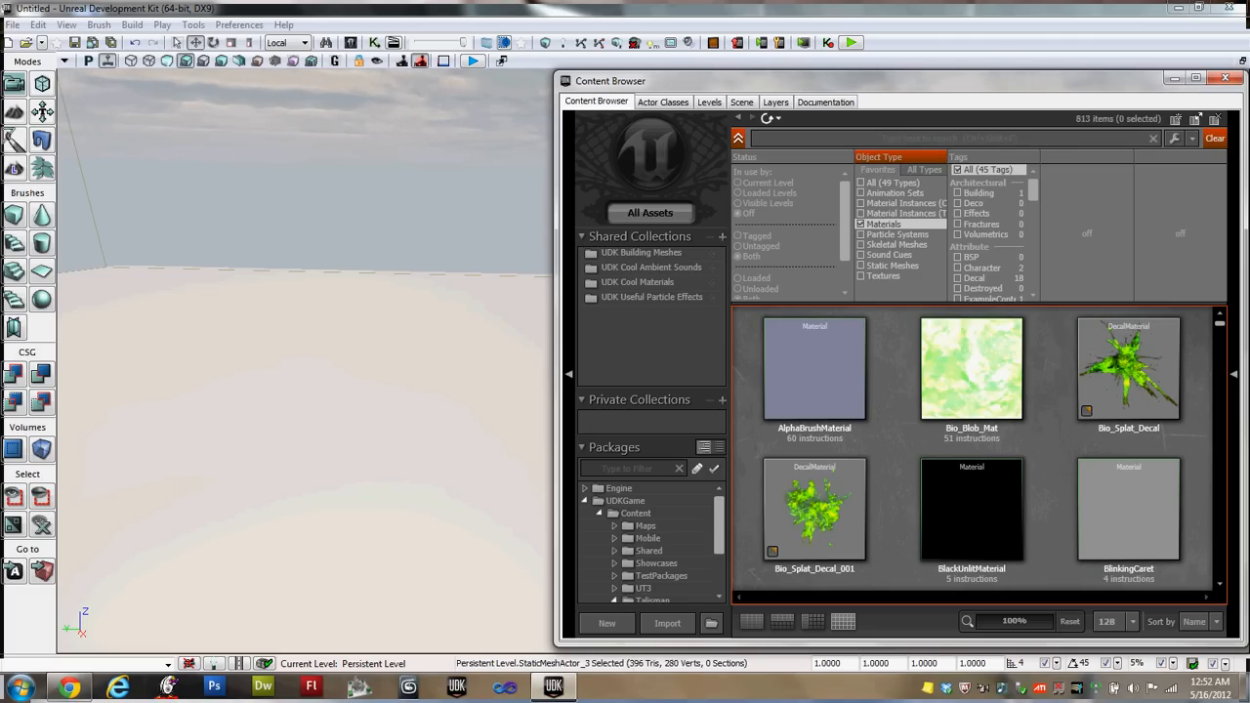
# Search 'dirt' and apply M_UN_Terrain_Dirt_04 to the floor
pyautogui.write('dirt')
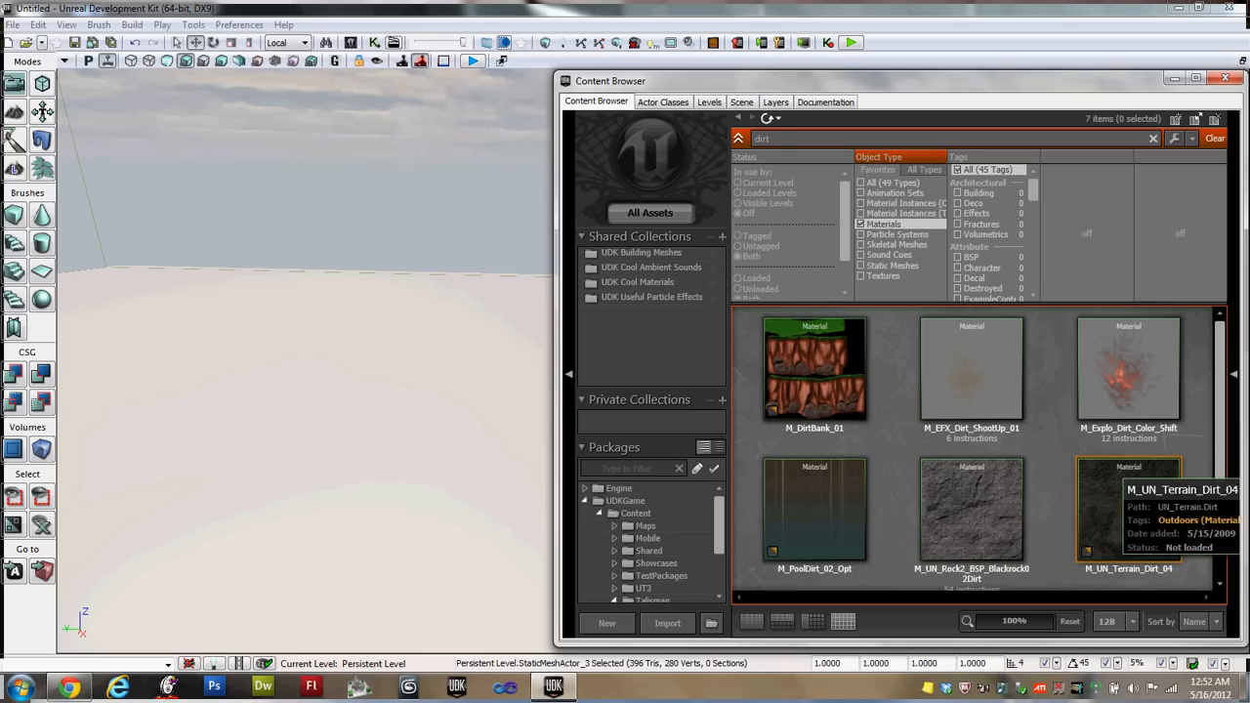
pyautogui.click(1128, 498)
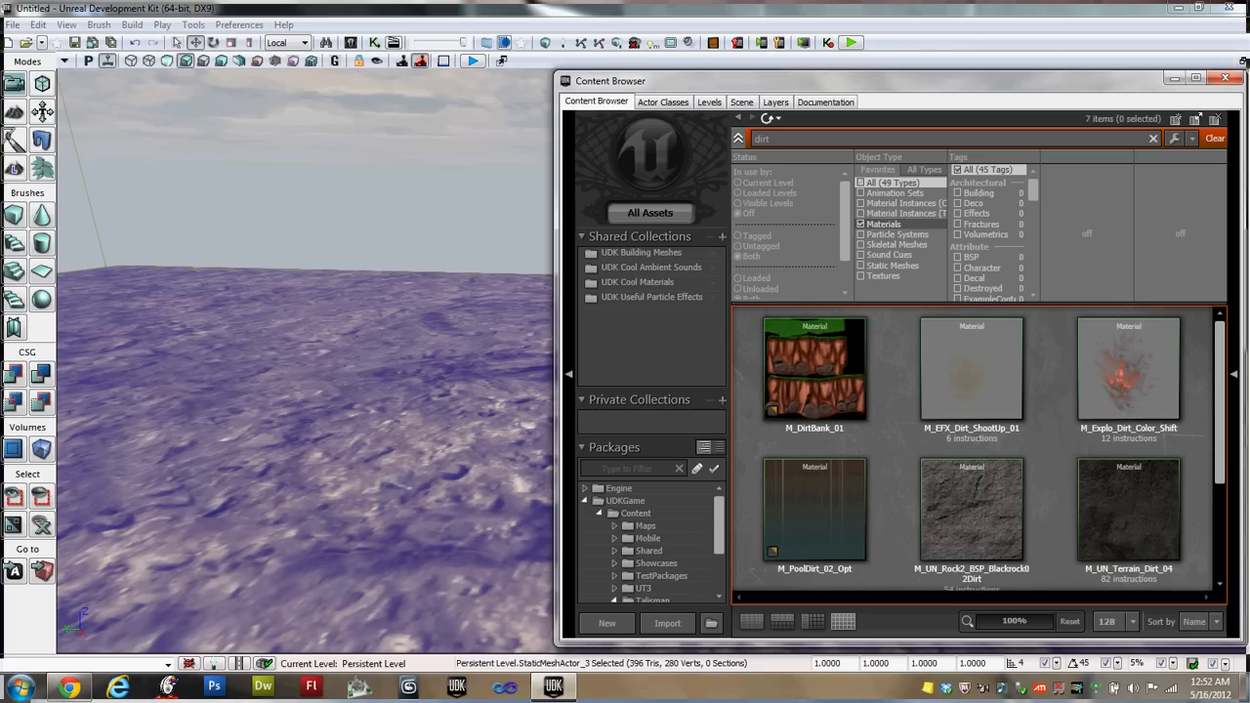
pyautogui.click(891, 265)
pyautogui.write('box')
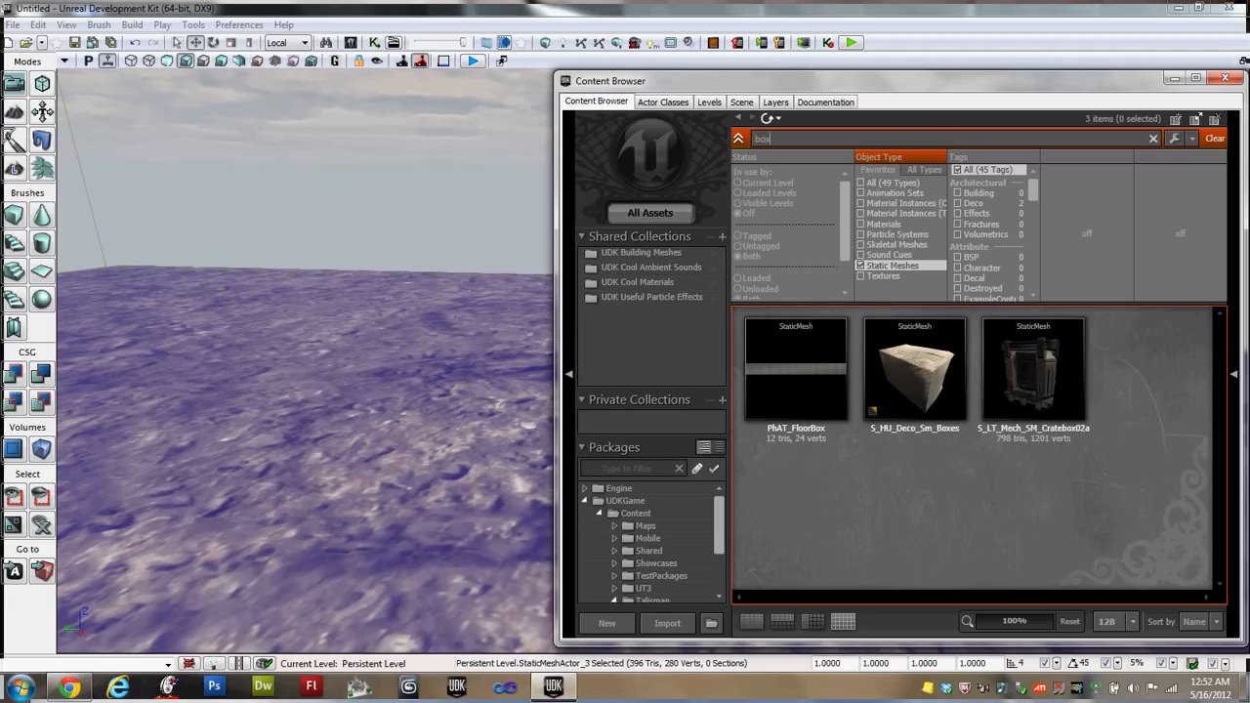
pyautogui.moveTo(1032, 371)
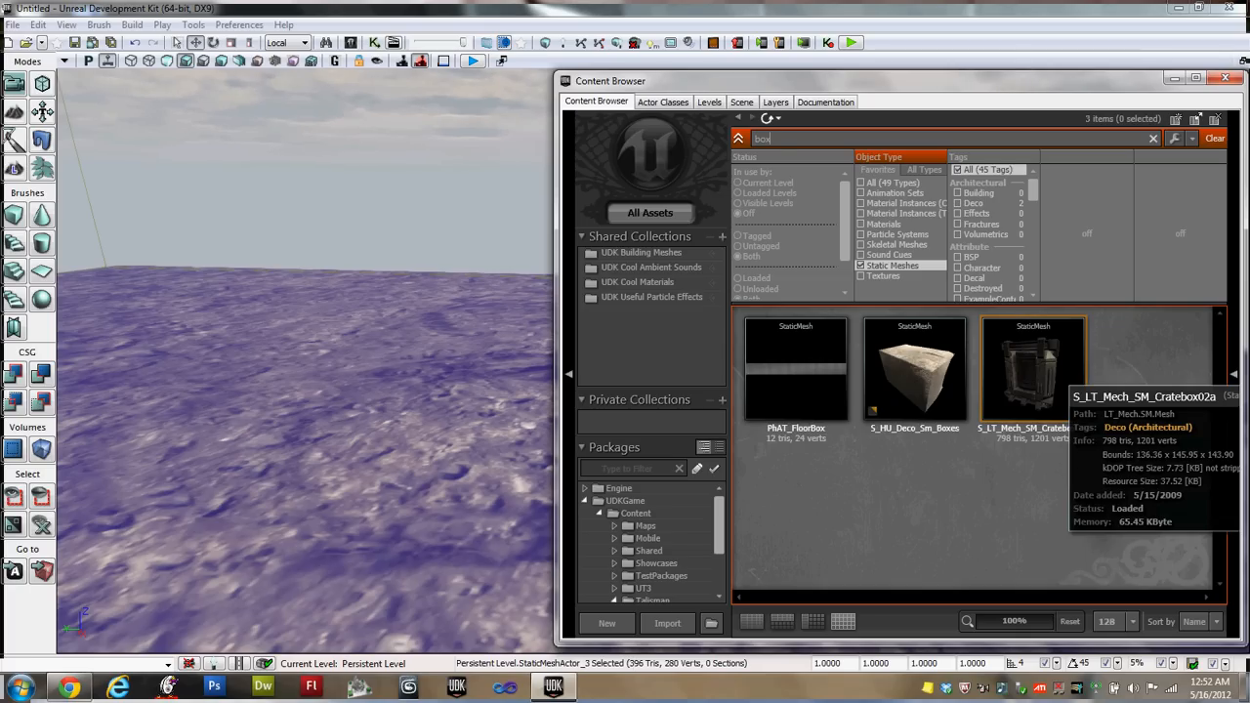
# Select the S_LT_Mech_SM_Cratebox02a crate mesh in the Content Browser
pyautogui.click(1032, 369)
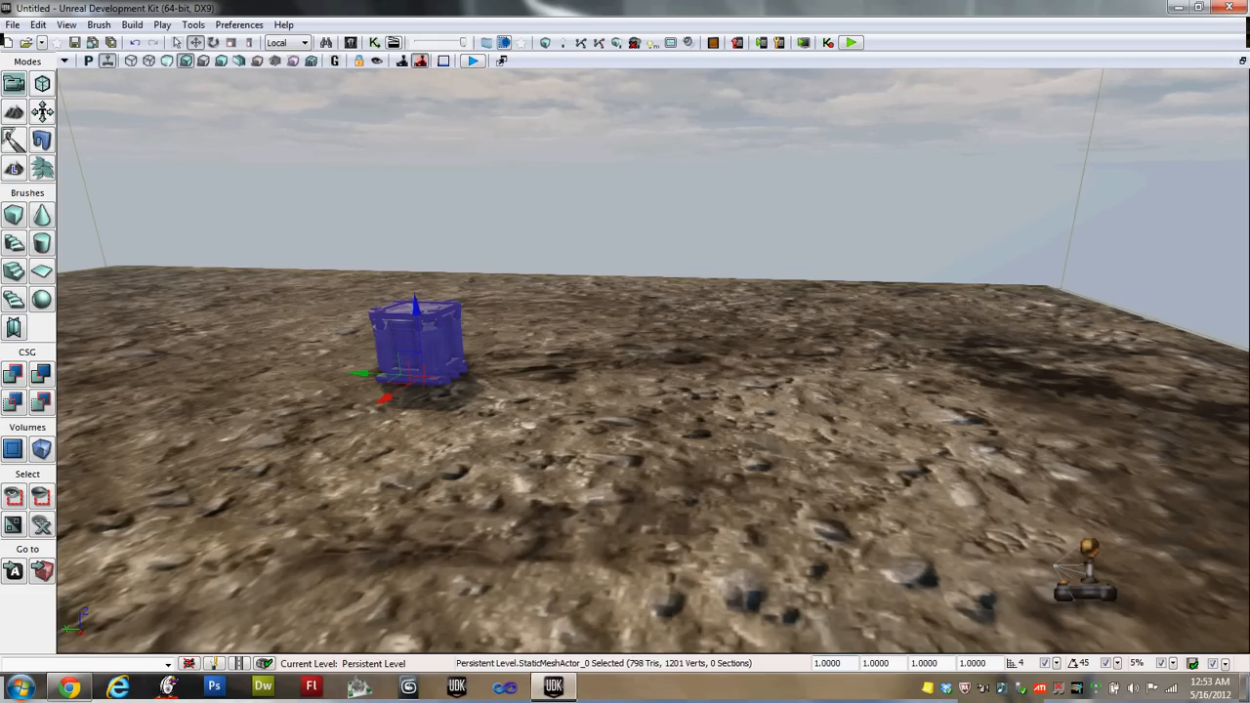
pyautogui.moveTo(874, 663)
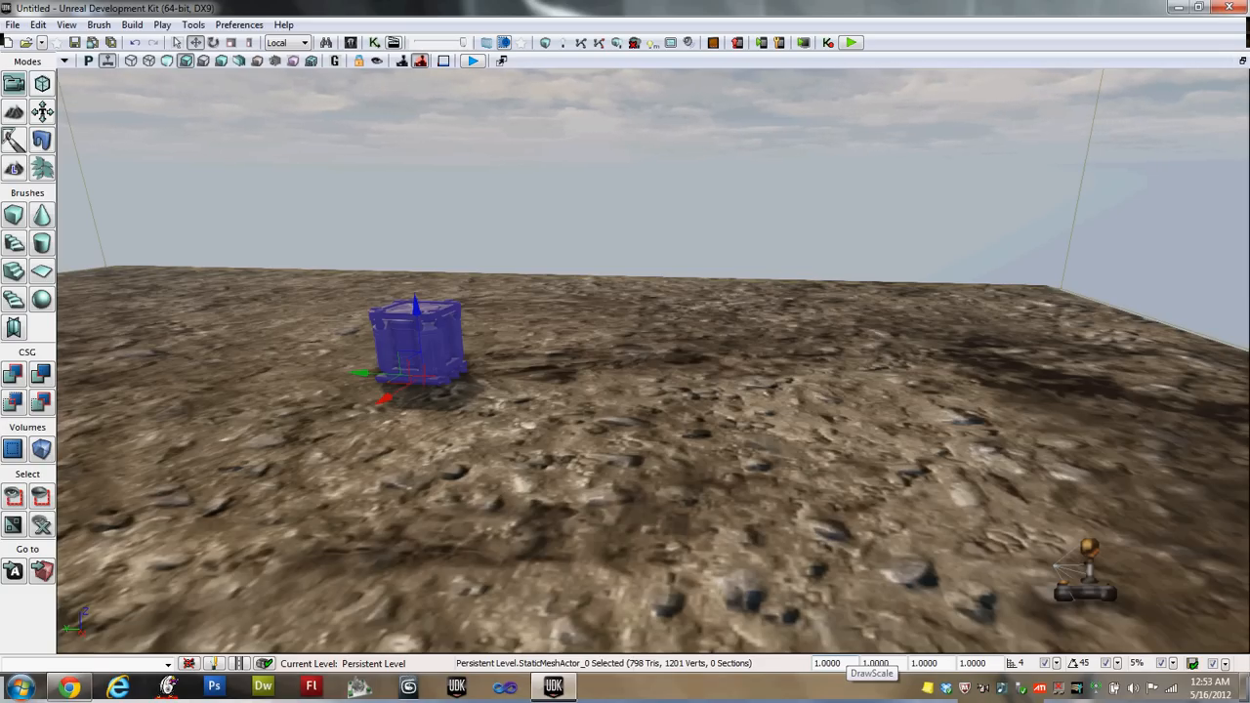
# Set the crate's DrawScale to 0.5 in the status bar
pyautogui.tripleClick(827, 663)
pyautogui.write('0.5000')
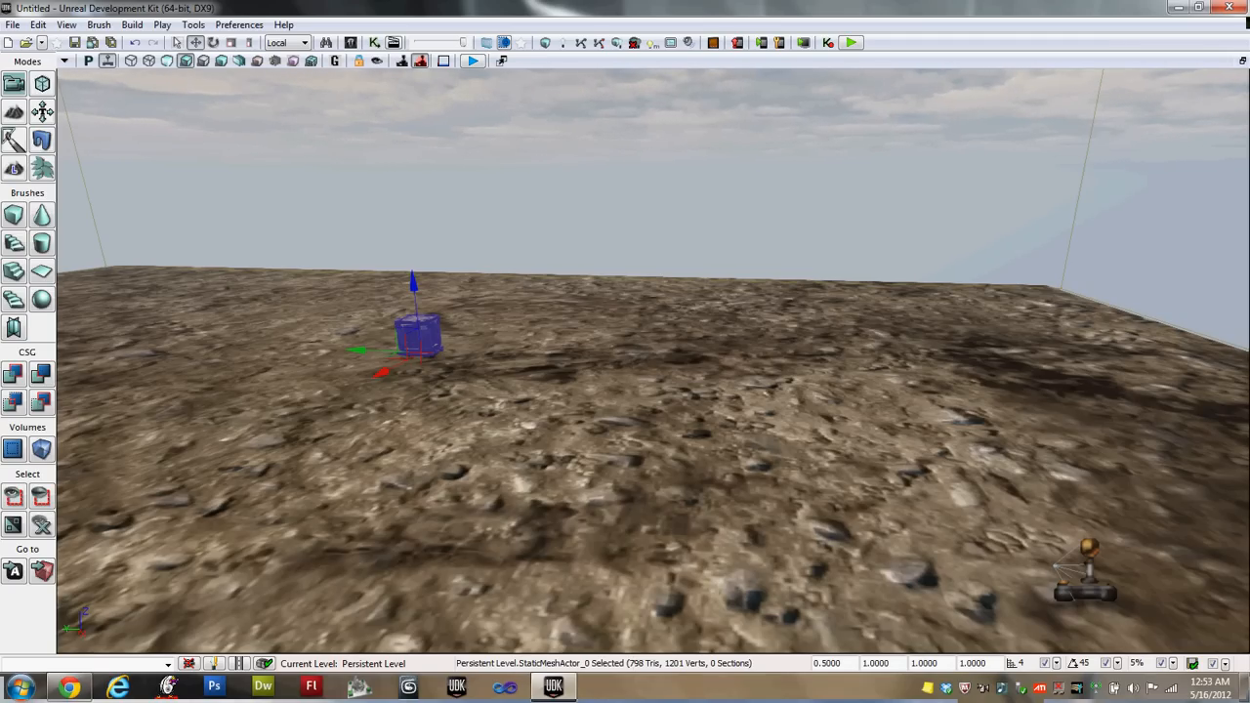
# Convert the crate StaticMeshActor into a Mover (InterpActor) from its context menu
pyautogui.rightClick(420, 332)
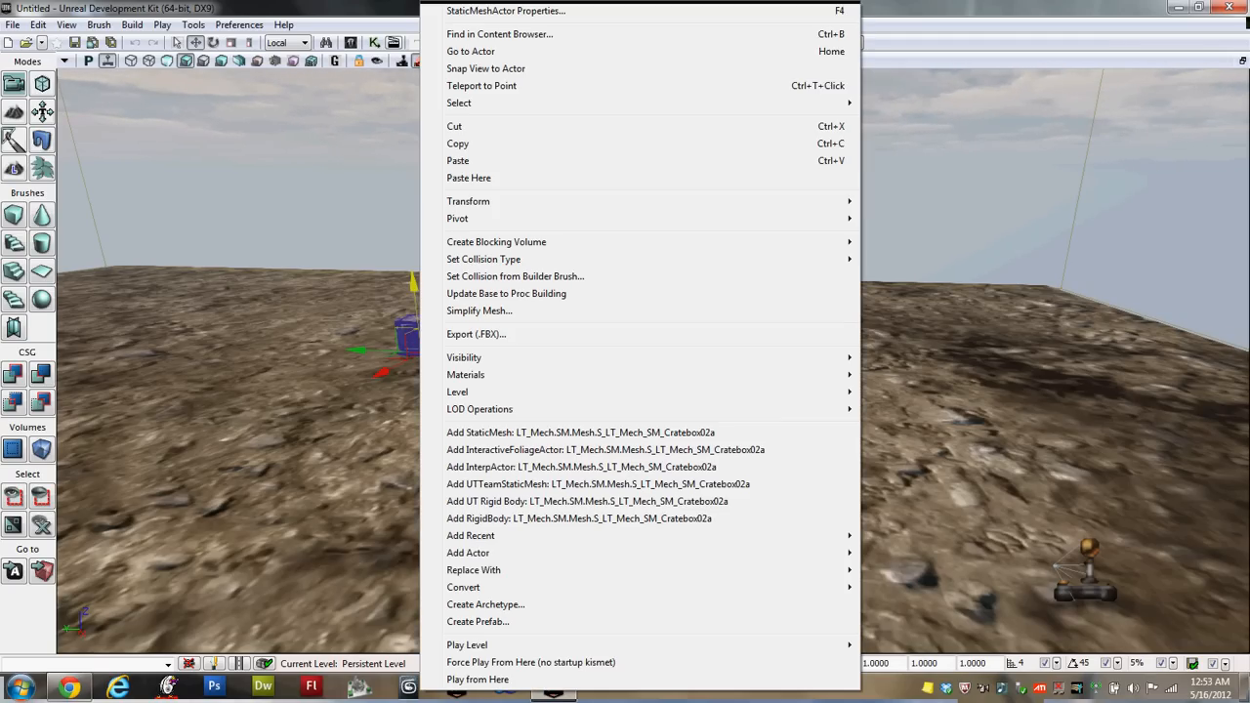
pyautogui.moveTo(463, 587)
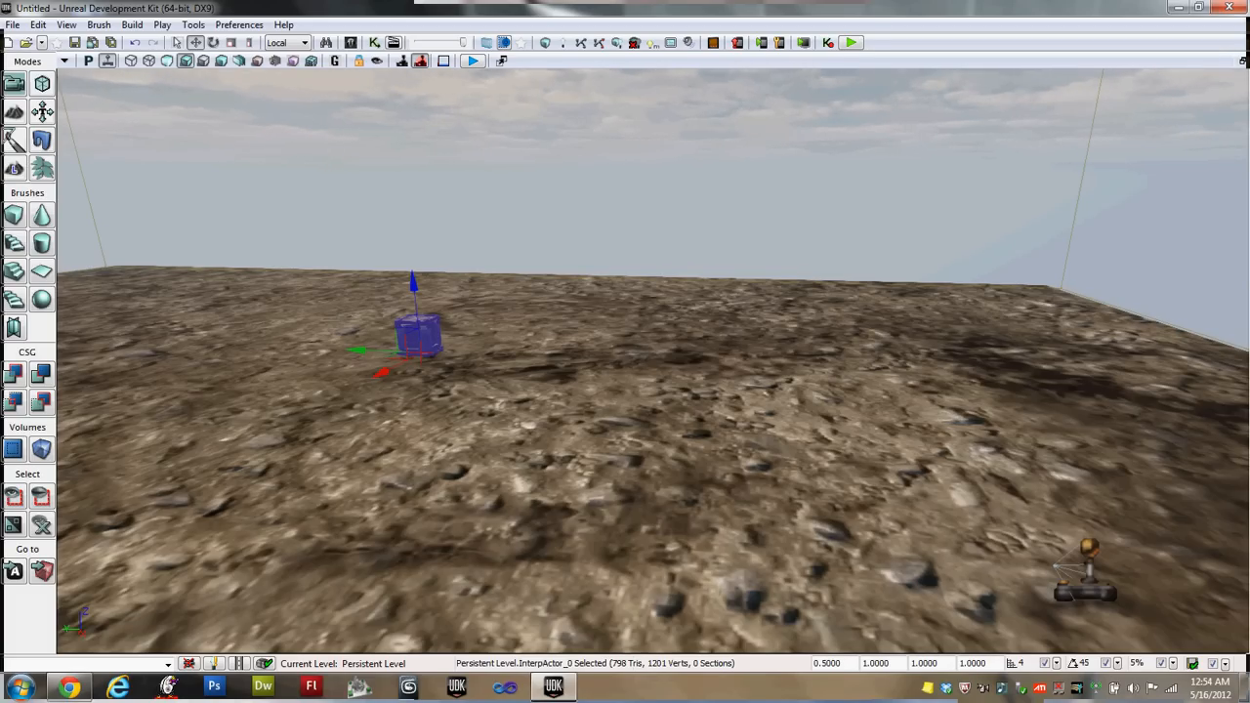
# Add a trigger actor on the floor and open Trigger_0 Properties
pyautogui.rightClick(420, 332)
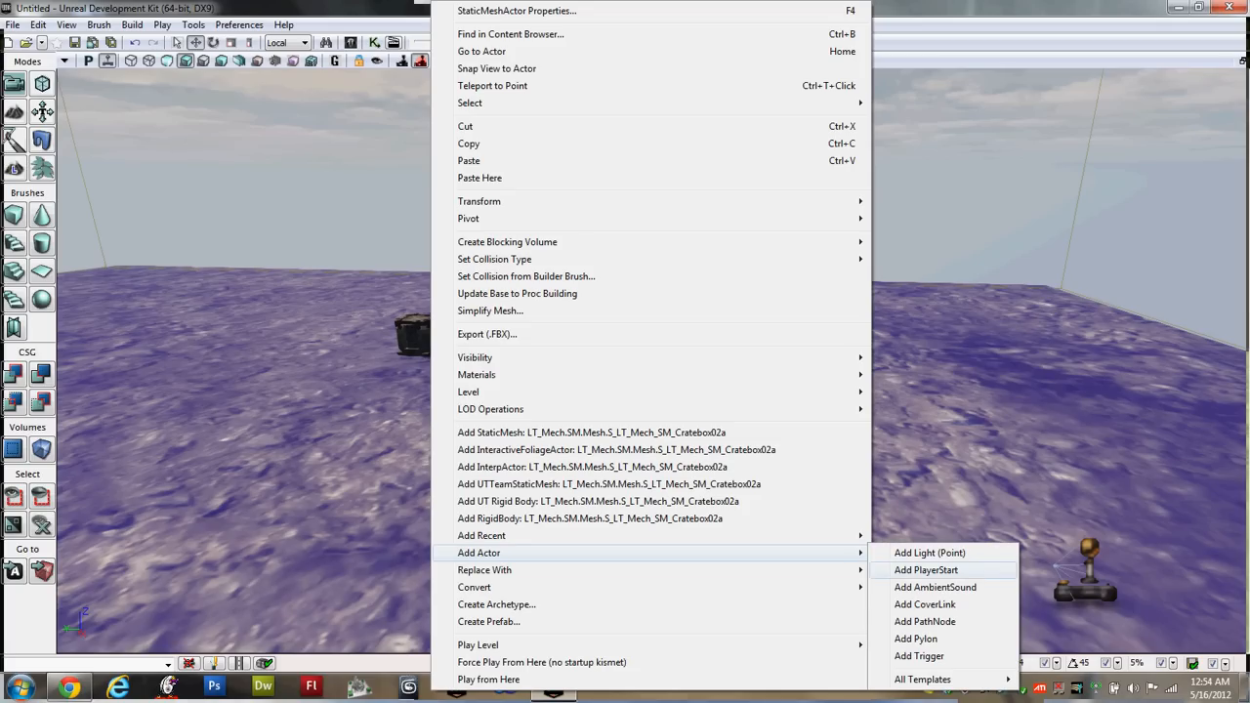
pyautogui.moveTo(919, 655)
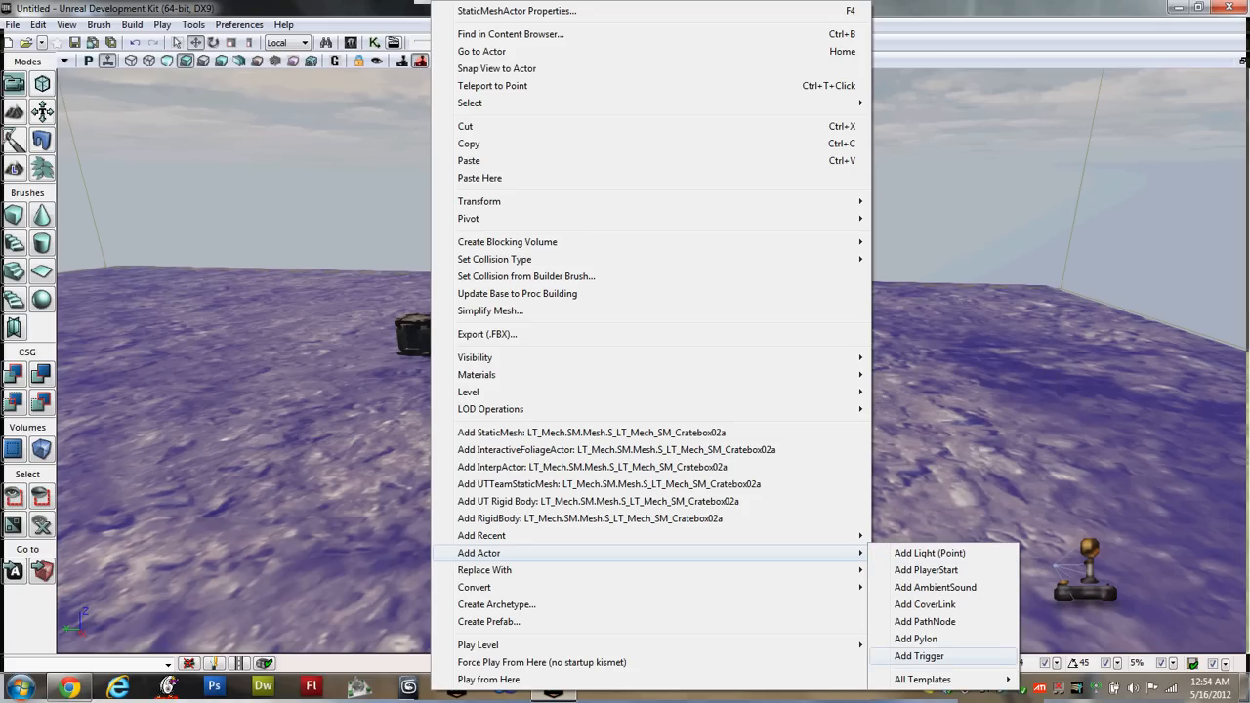
pyautogui.click(919, 655)
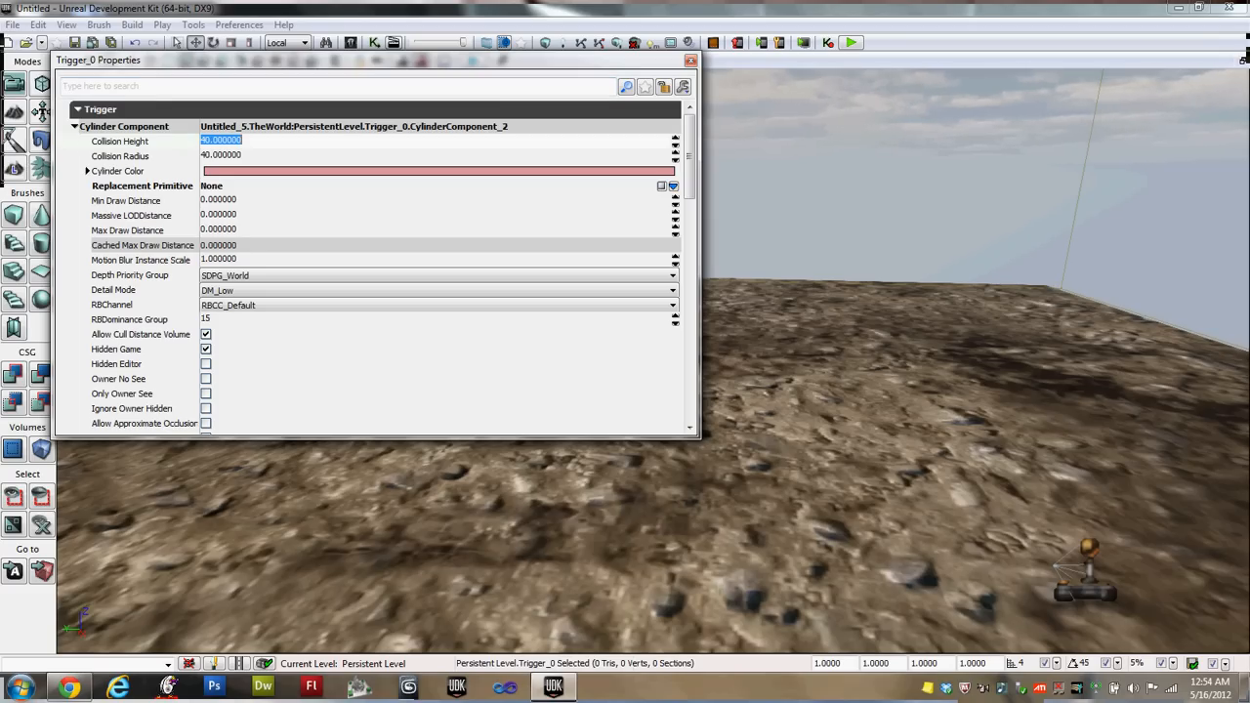
# Set Trigger_0's Collision Height to 90 and Collision Radius to 256
pyautogui.write('90')
pyautogui.click(437, 156)
pyautogui.write('256.000000')
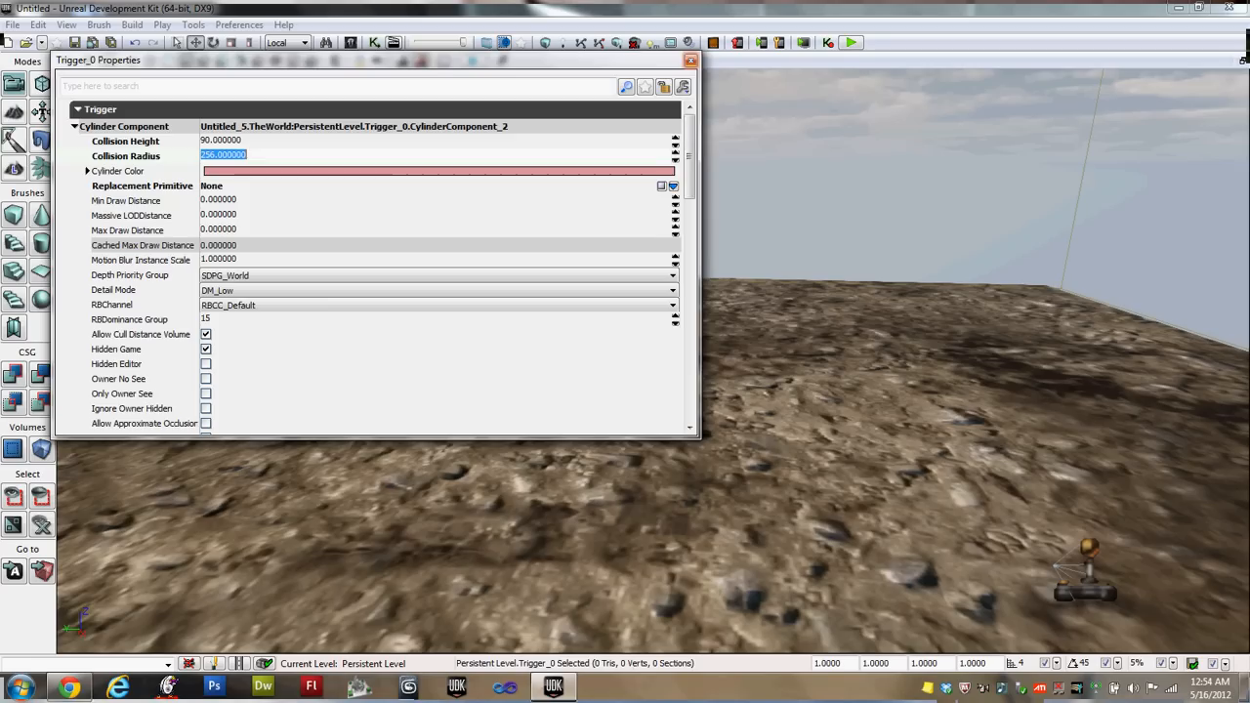
pyautogui.click(688, 60)
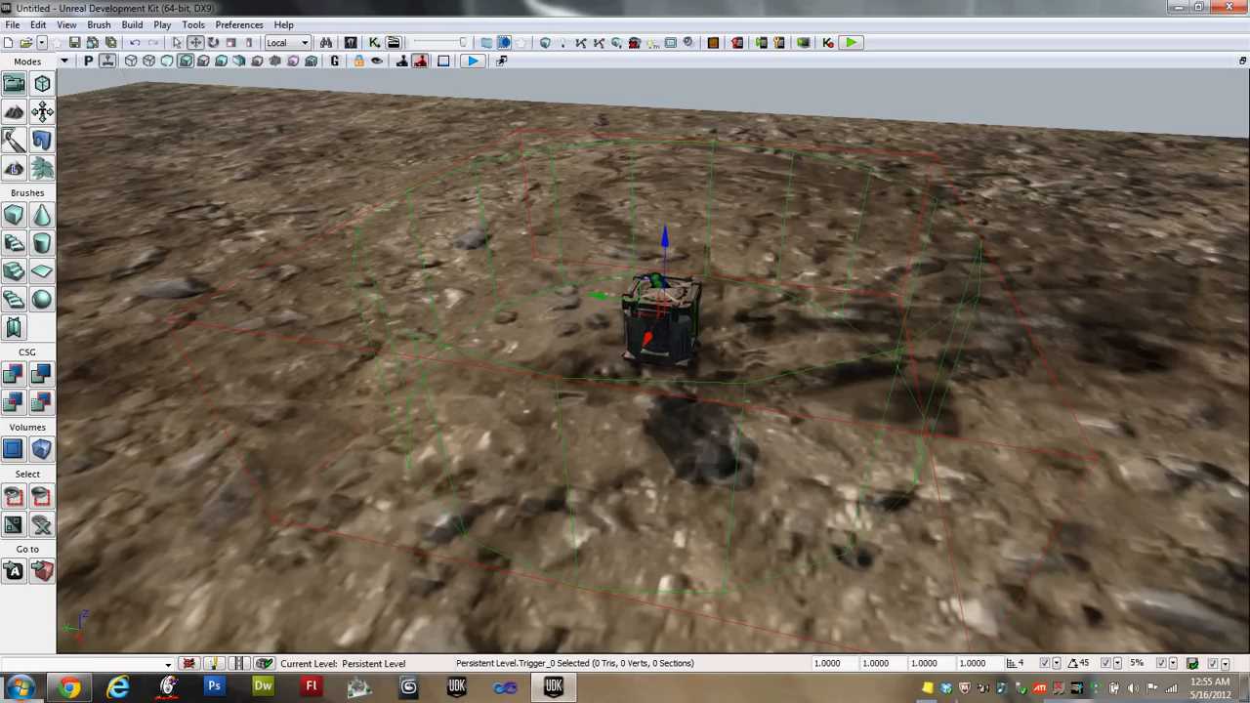
pyautogui.moveTo(350, 42)
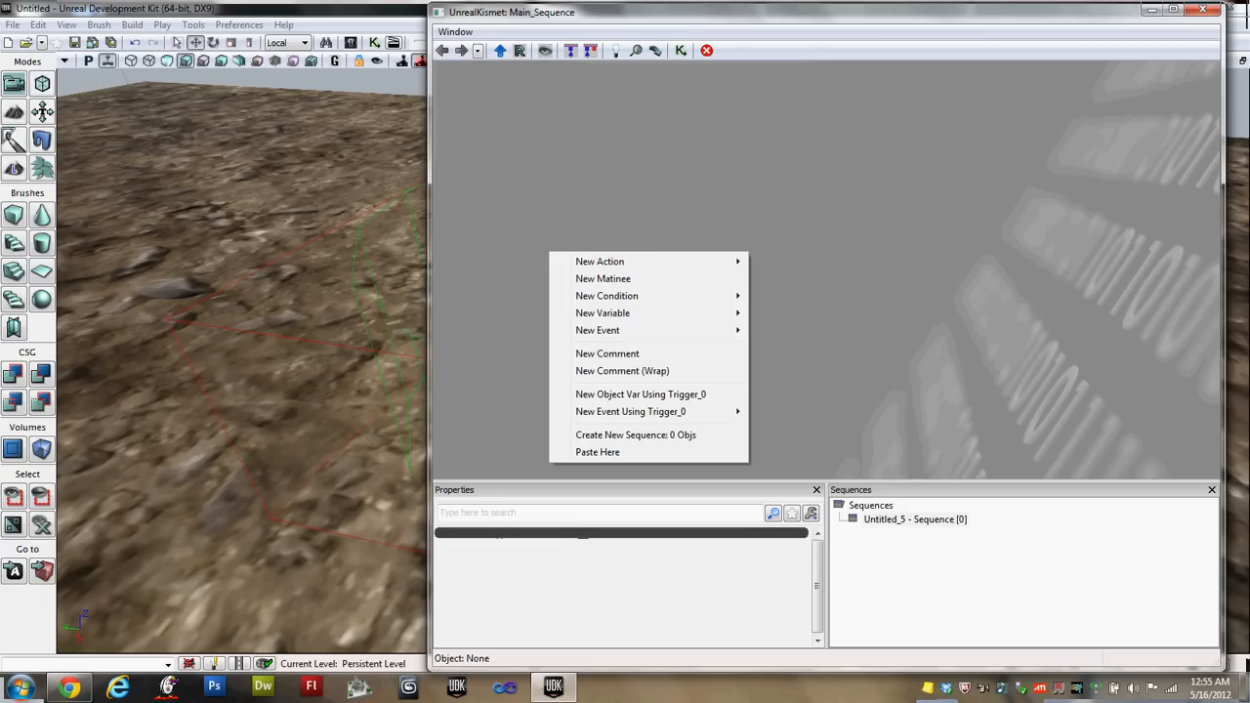
pyautogui.moveTo(630, 411)
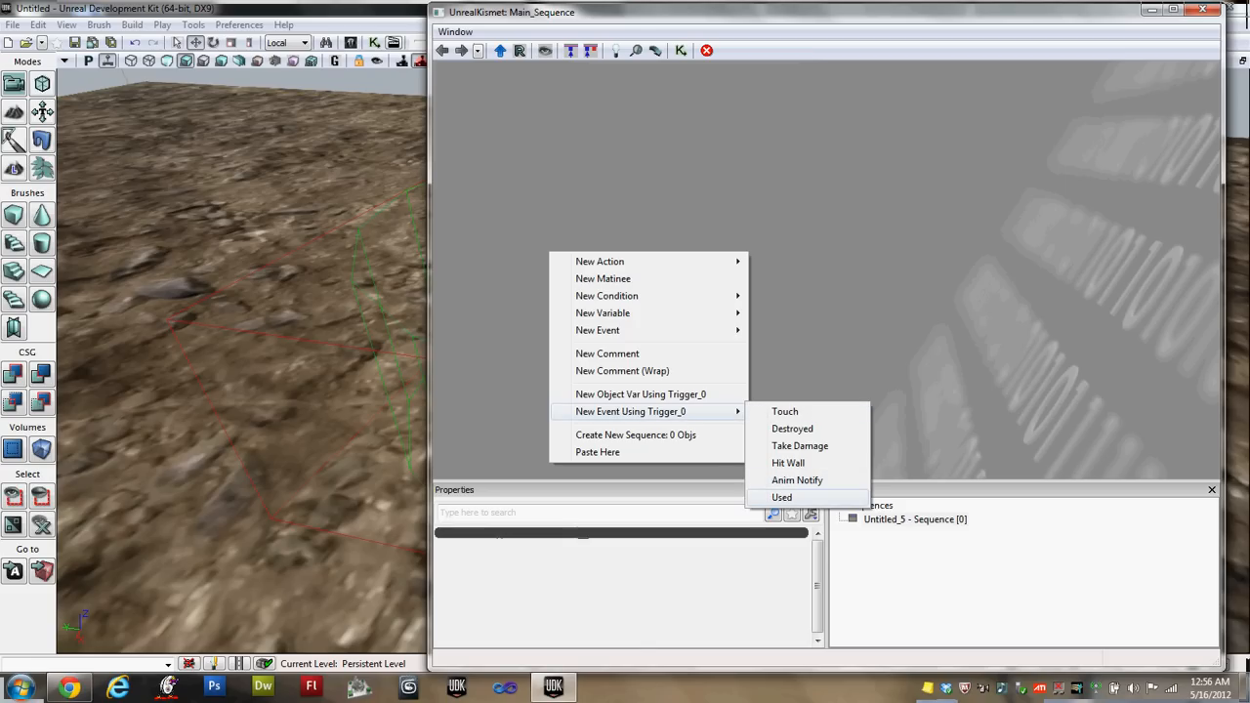
# Add a Trigger_0 Used event to the Kismet main sequence
pyautogui.click(782, 497)
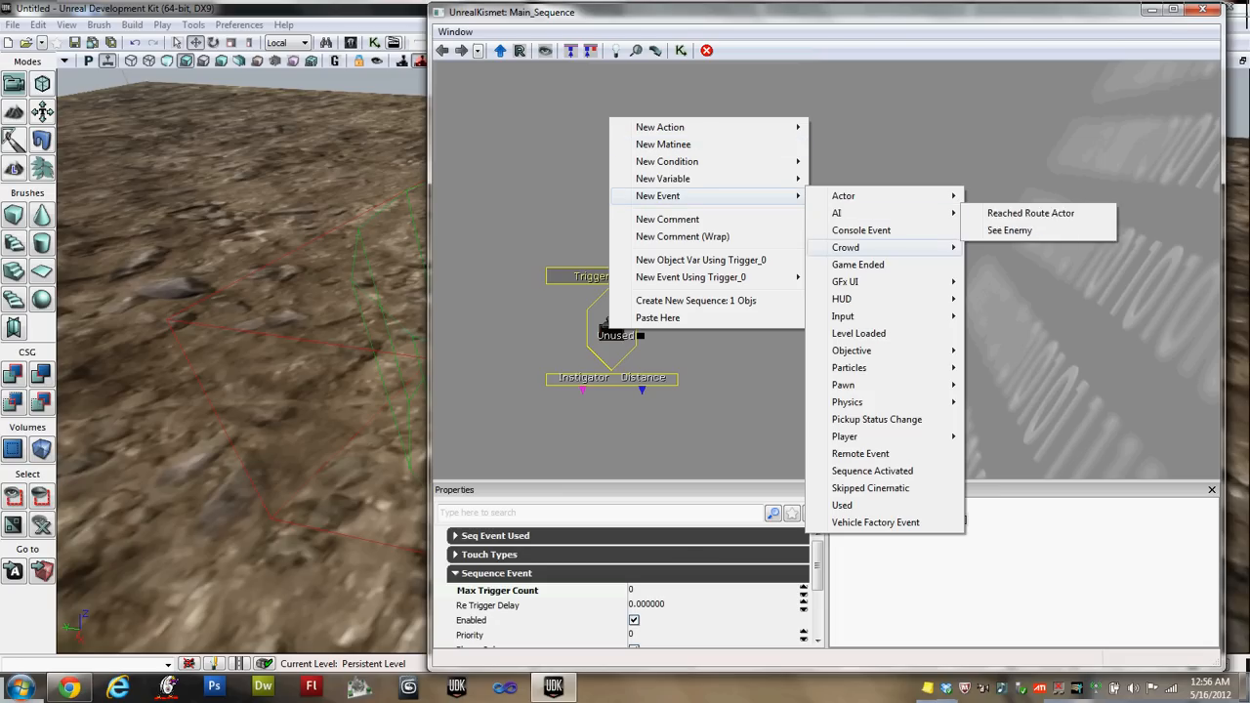
pyautogui.moveTo(858, 333)
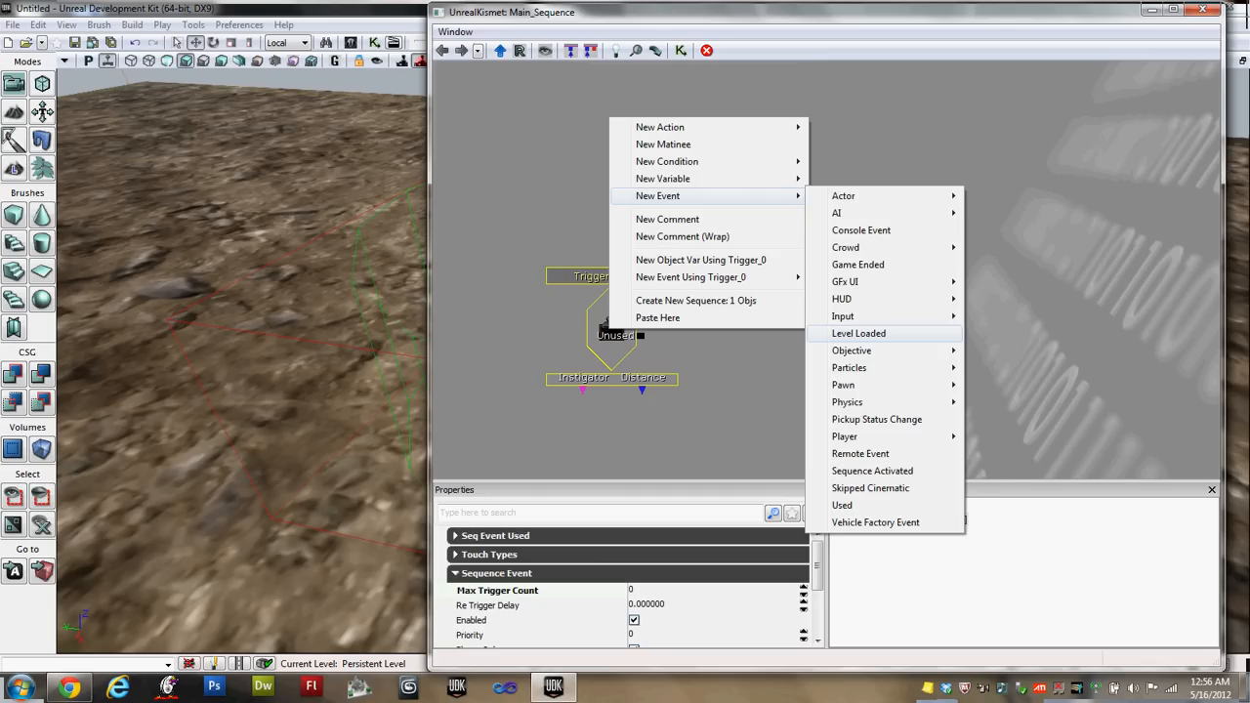
# Add a Level Loaded event and drag it above the Trigger_0 Used node
pyautogui.click(857, 333)
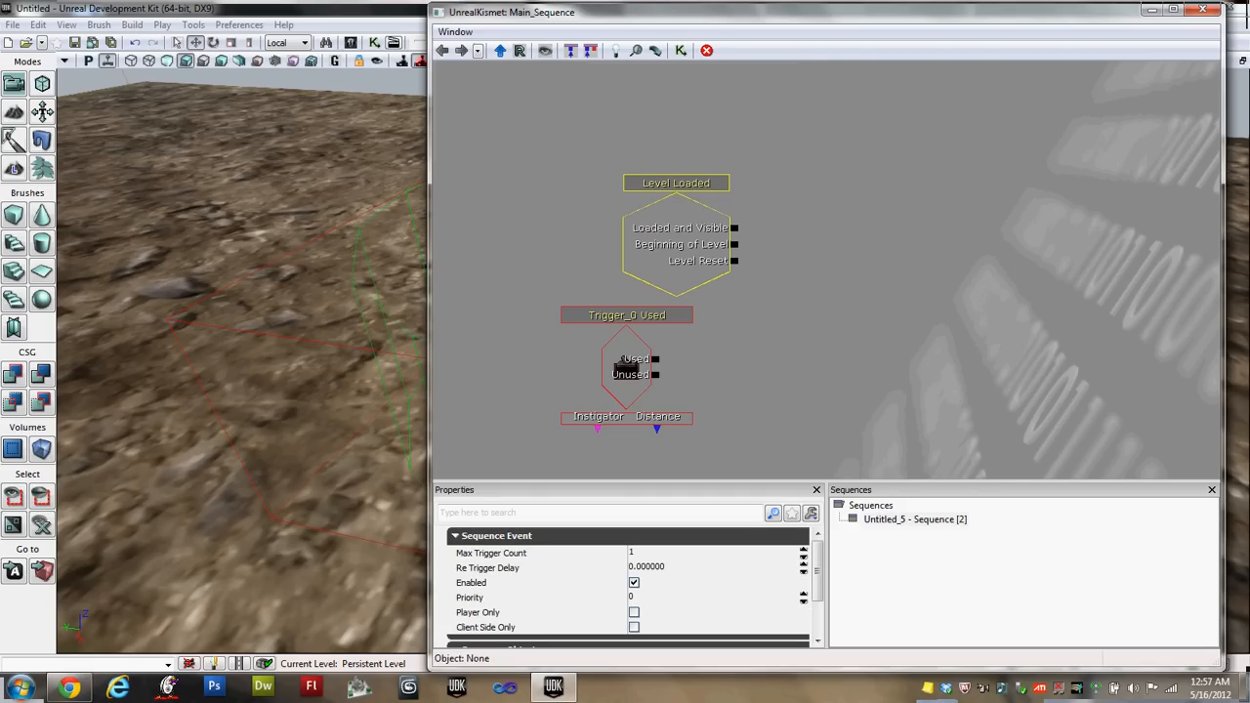
pyautogui.moveTo(676, 183); pyautogui.dragTo(650, 112)
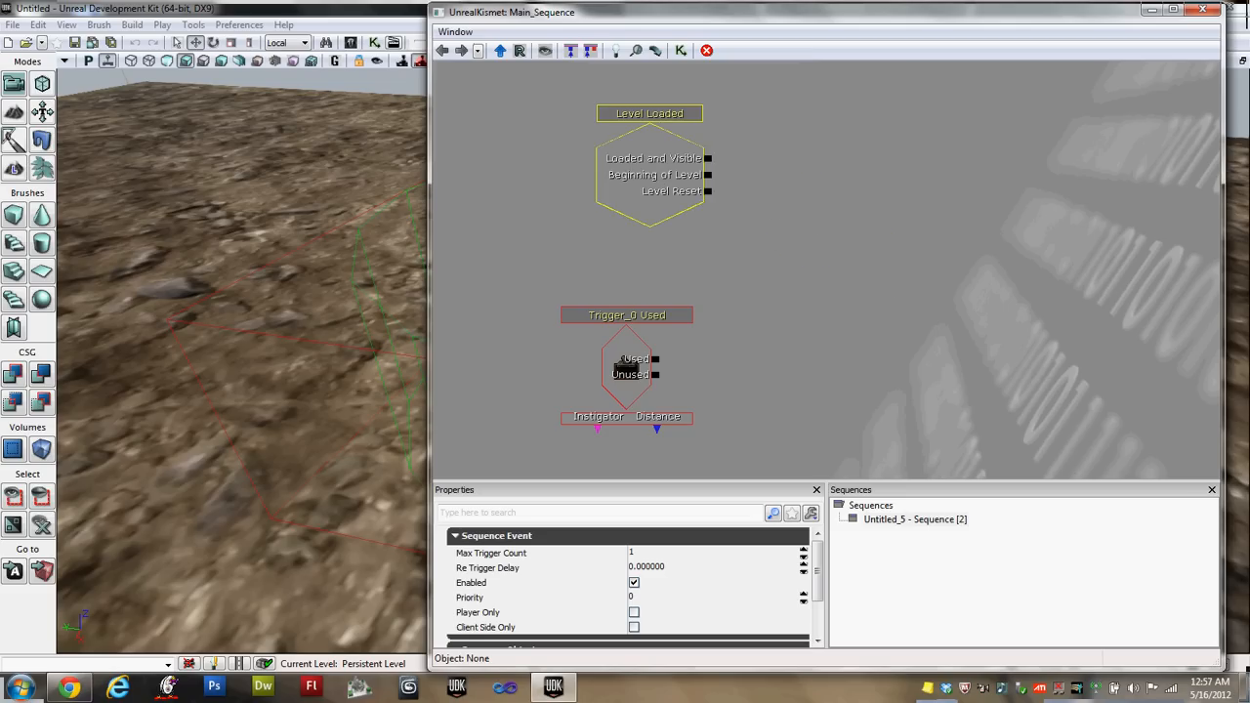
pyautogui.click(649, 112)
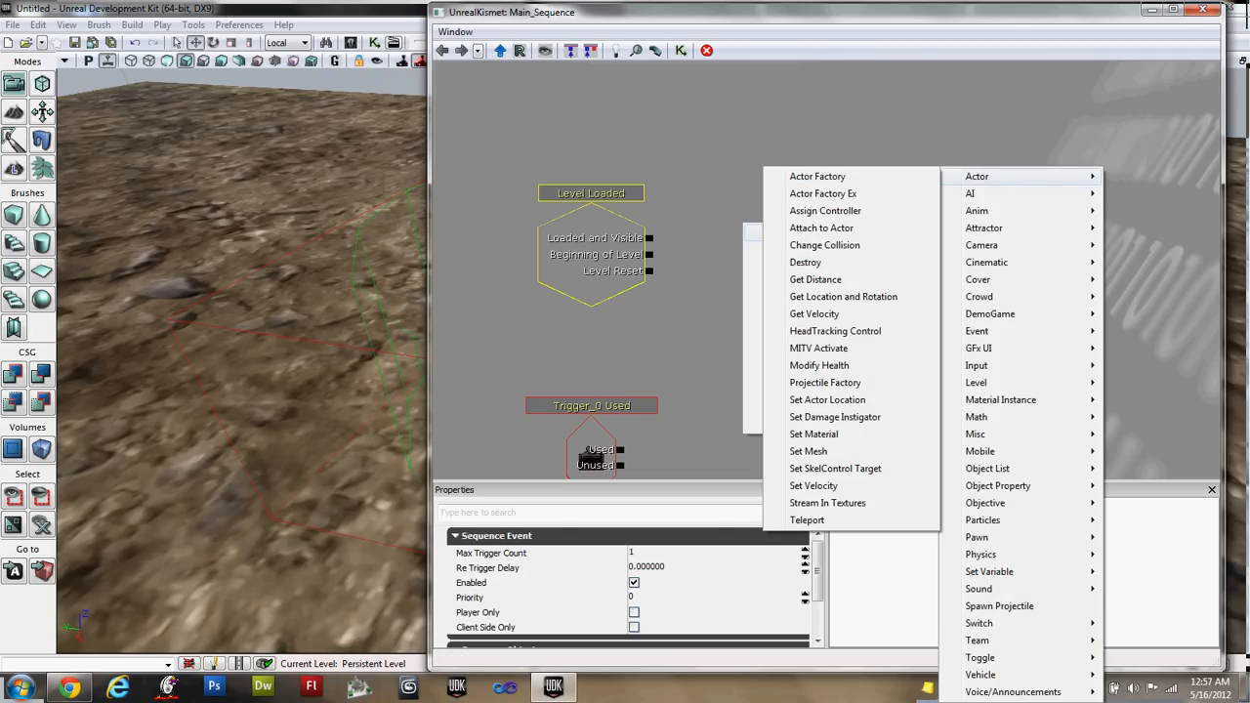
pyautogui.moveTo(822, 228)
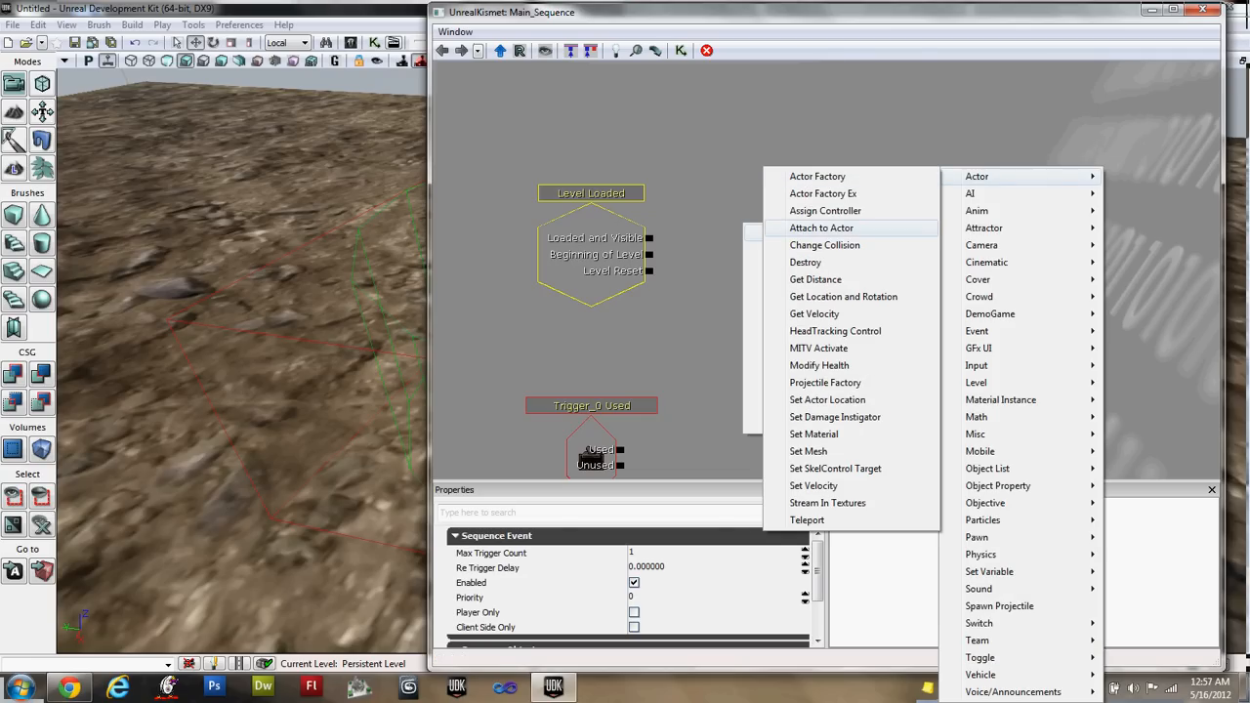
# Place an Attach to Actor action with Loaded and Visible linked to its In input
pyautogui.click(821, 227)
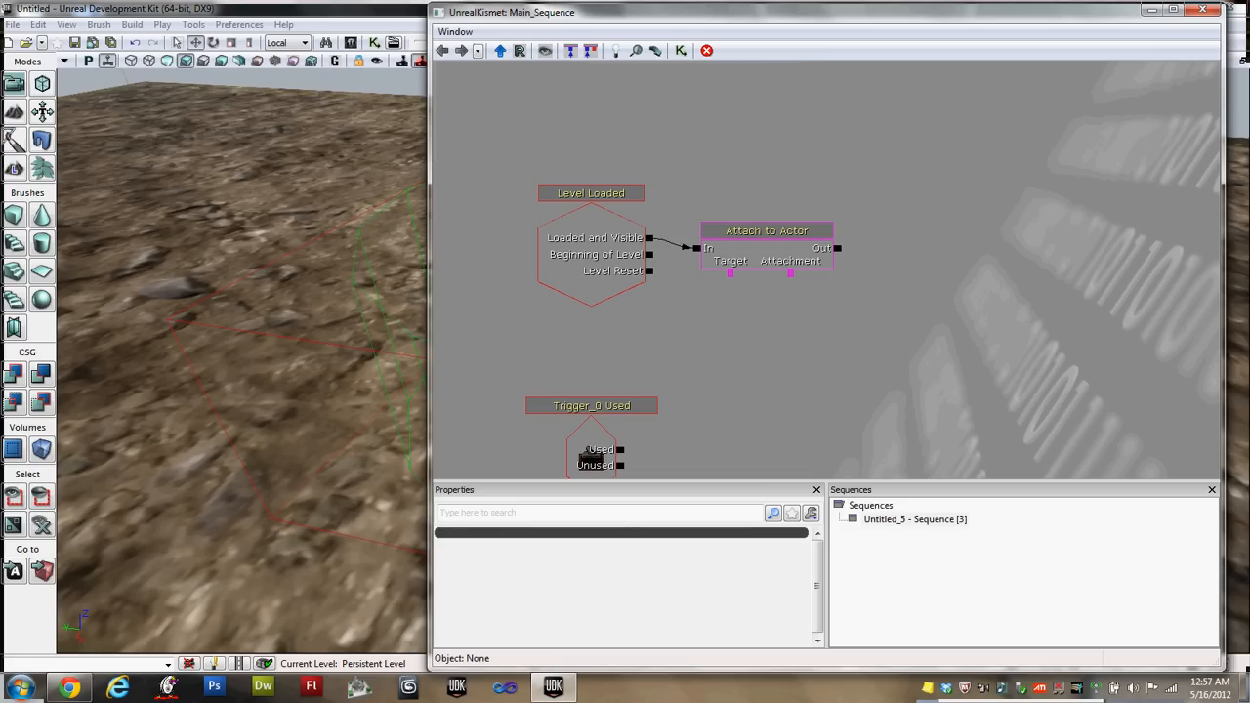
pyautogui.rightClick(791, 288)
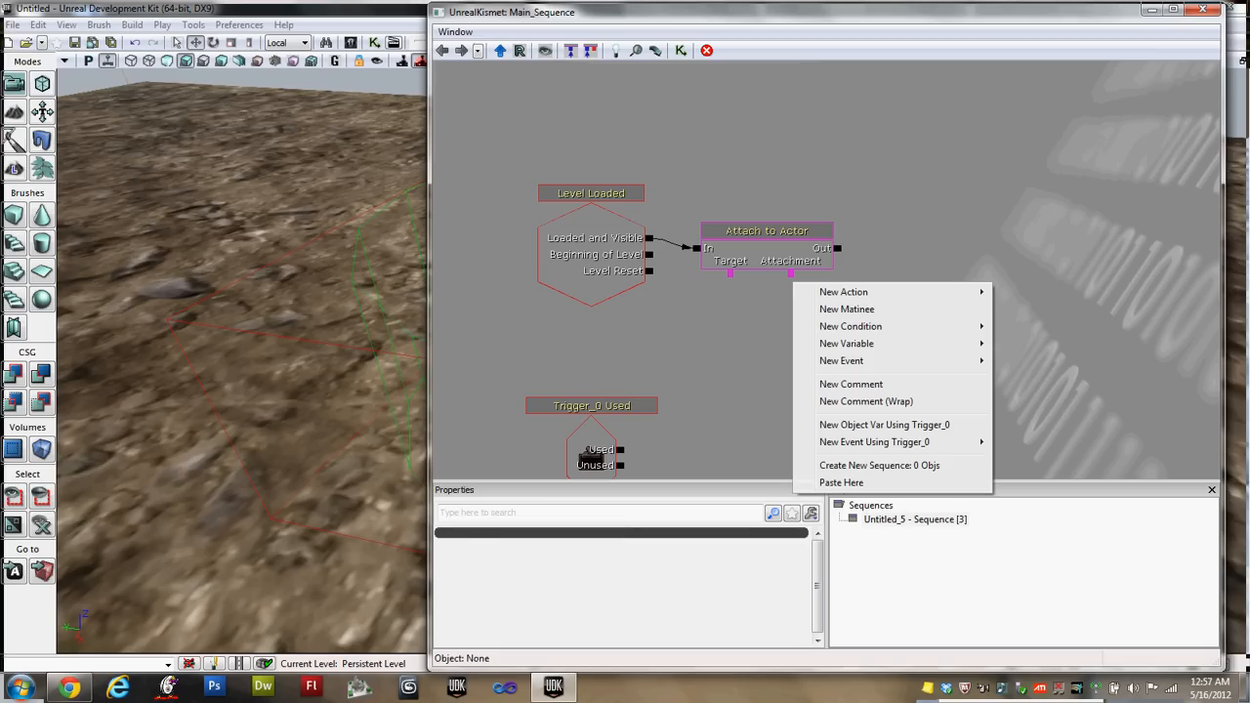
pyautogui.moveTo(884, 424)
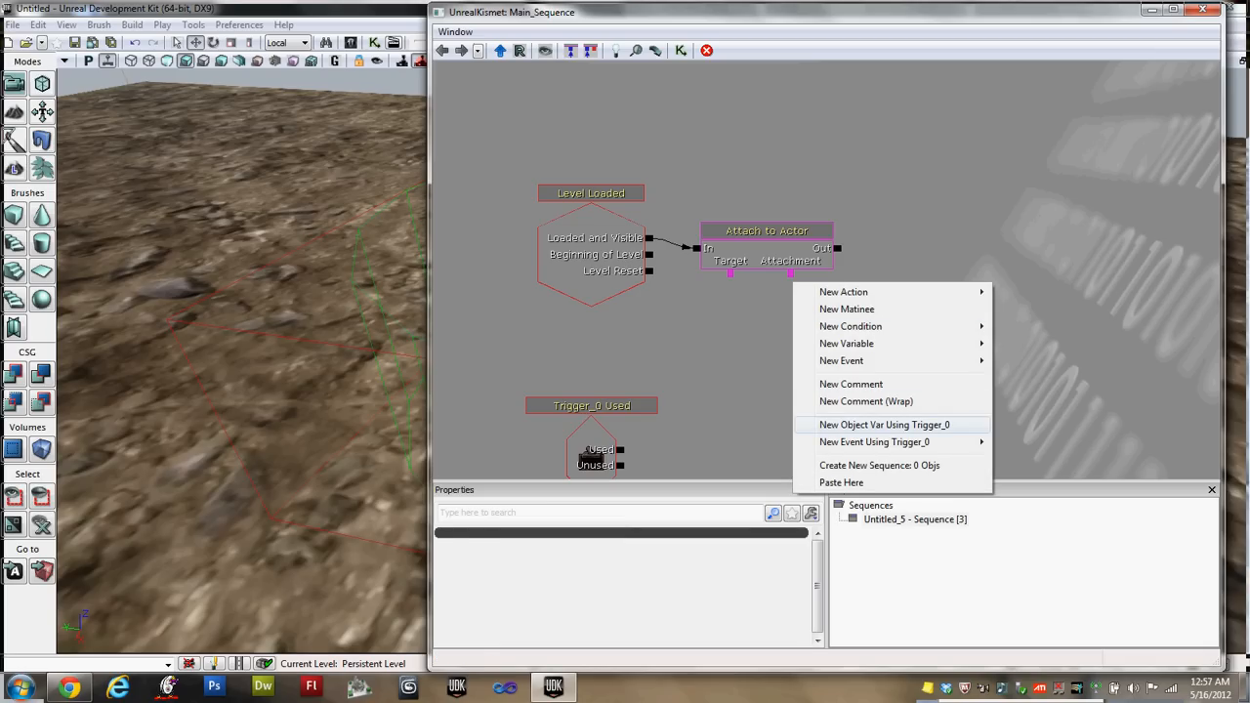
# Wire a Trigger_0 object variable to Attachment and an InterpActor_0 crate variable to Target
pyautogui.click(883, 424)
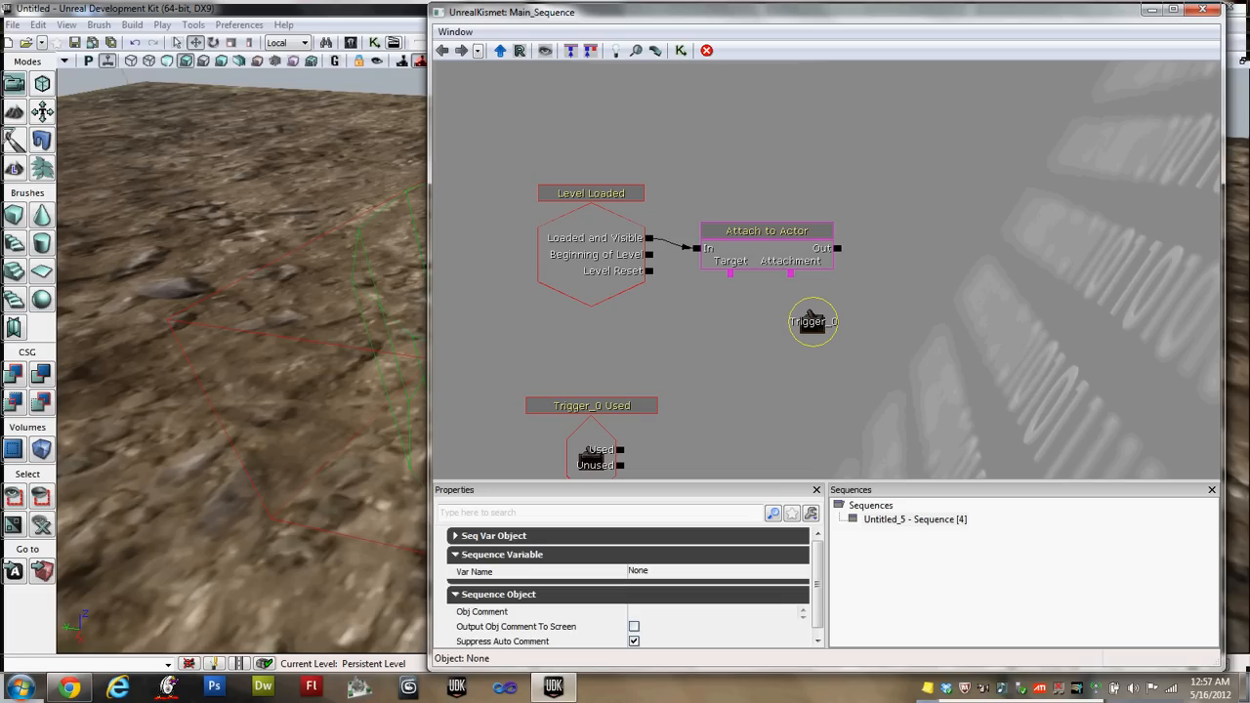
pyautogui.click(767, 230)
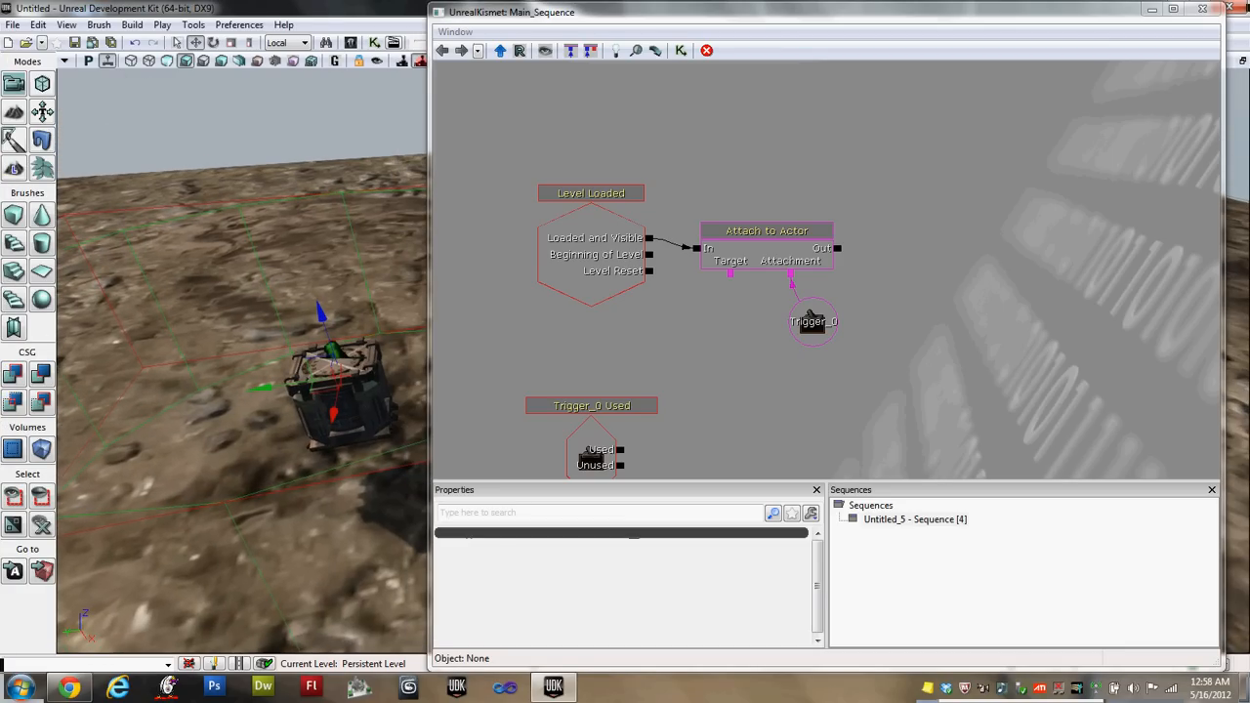
pyautogui.click(337, 390)
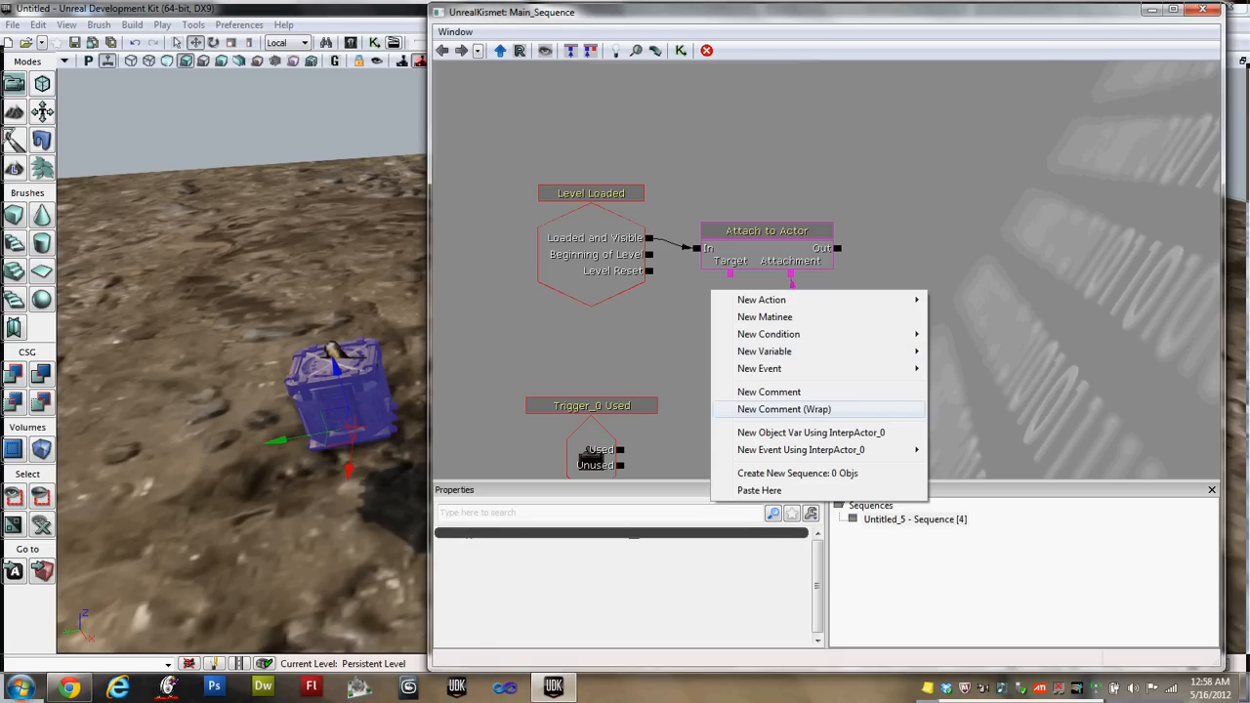
pyautogui.moveTo(810, 433)
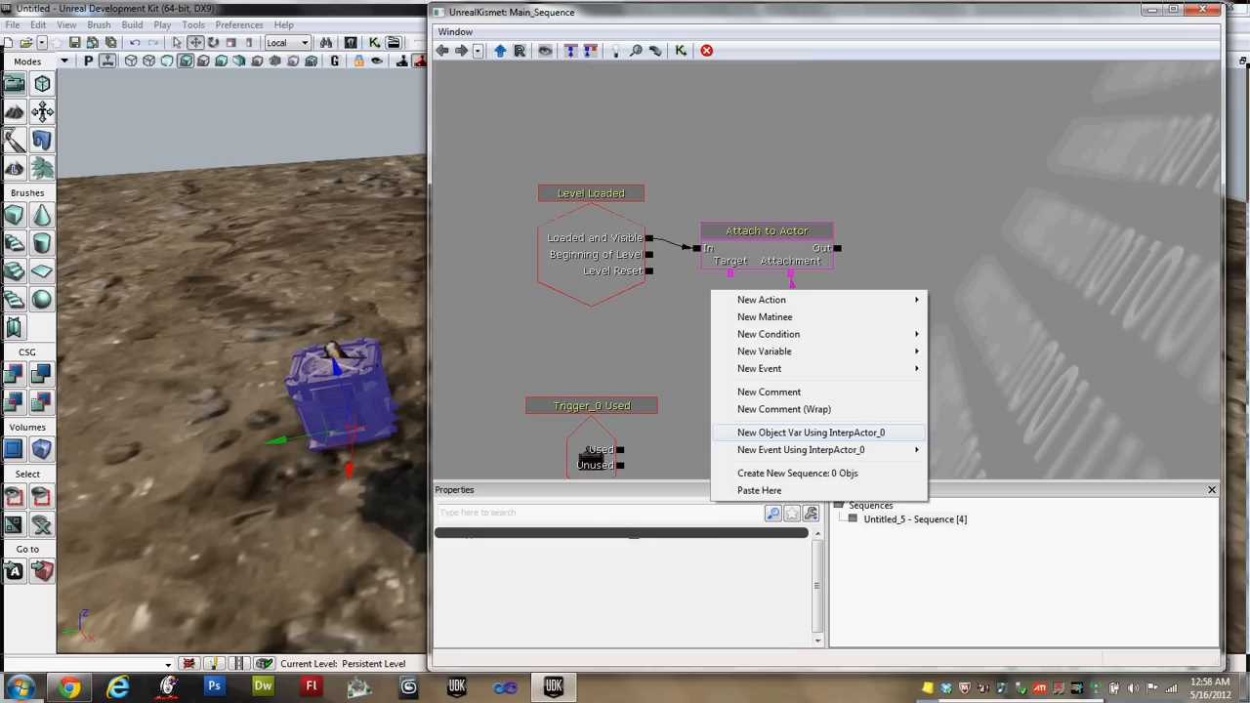
pyautogui.click(810, 432)
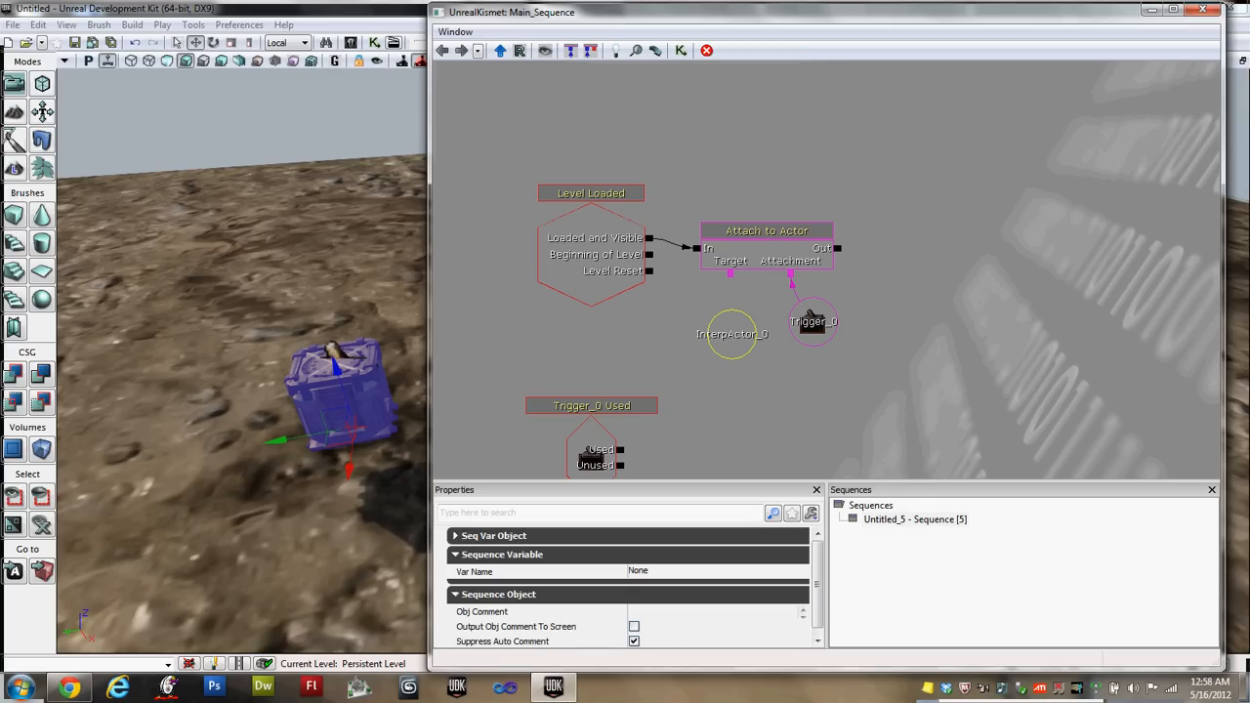
pyautogui.click(732, 334)
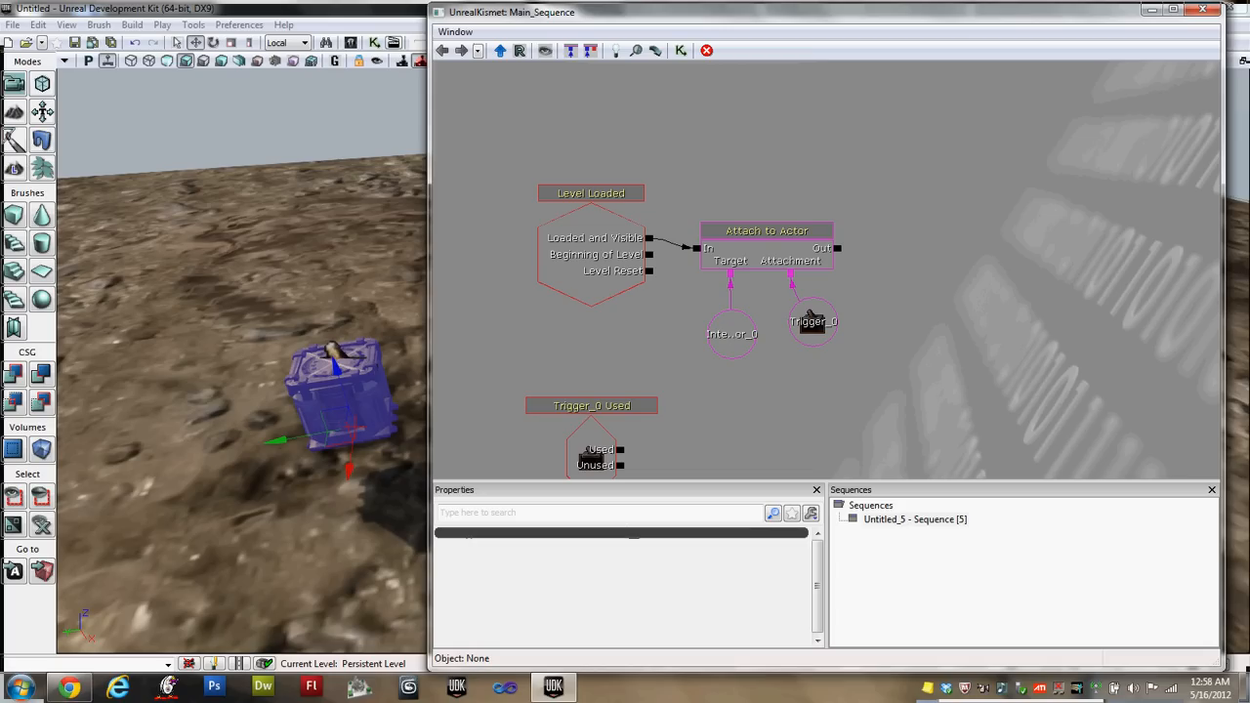
pyautogui.scroll(3)
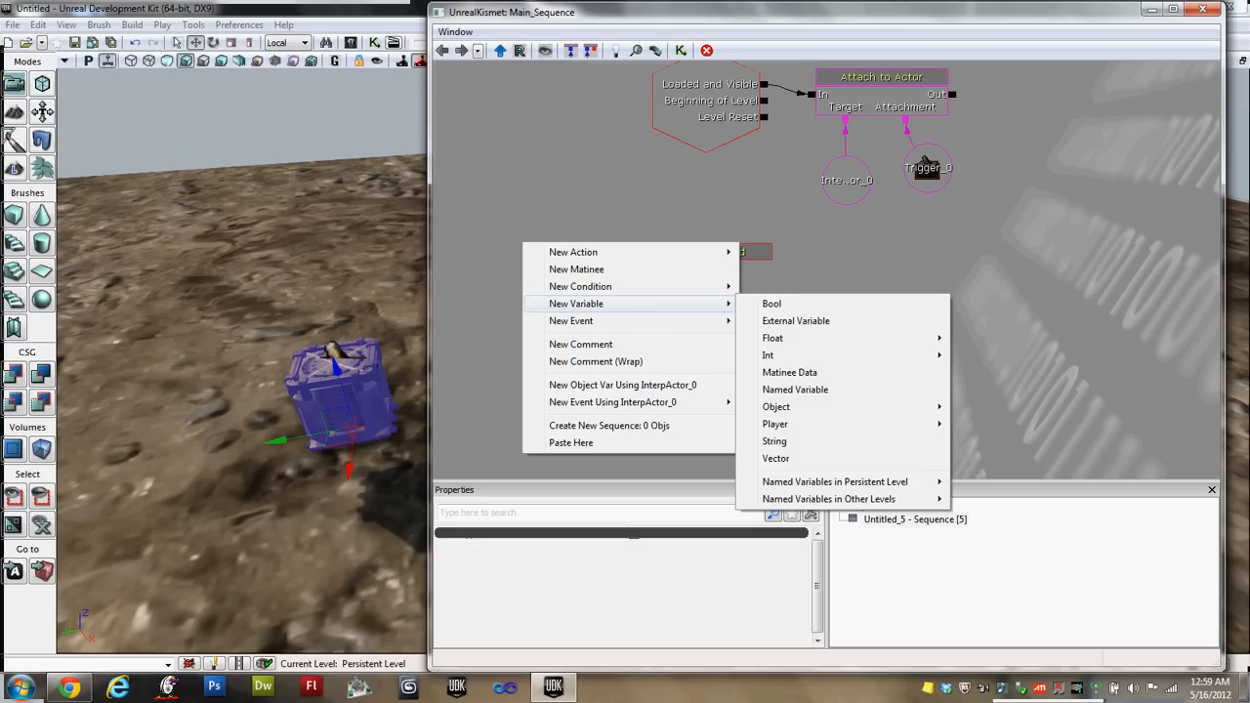
pyautogui.moveTo(771, 303)
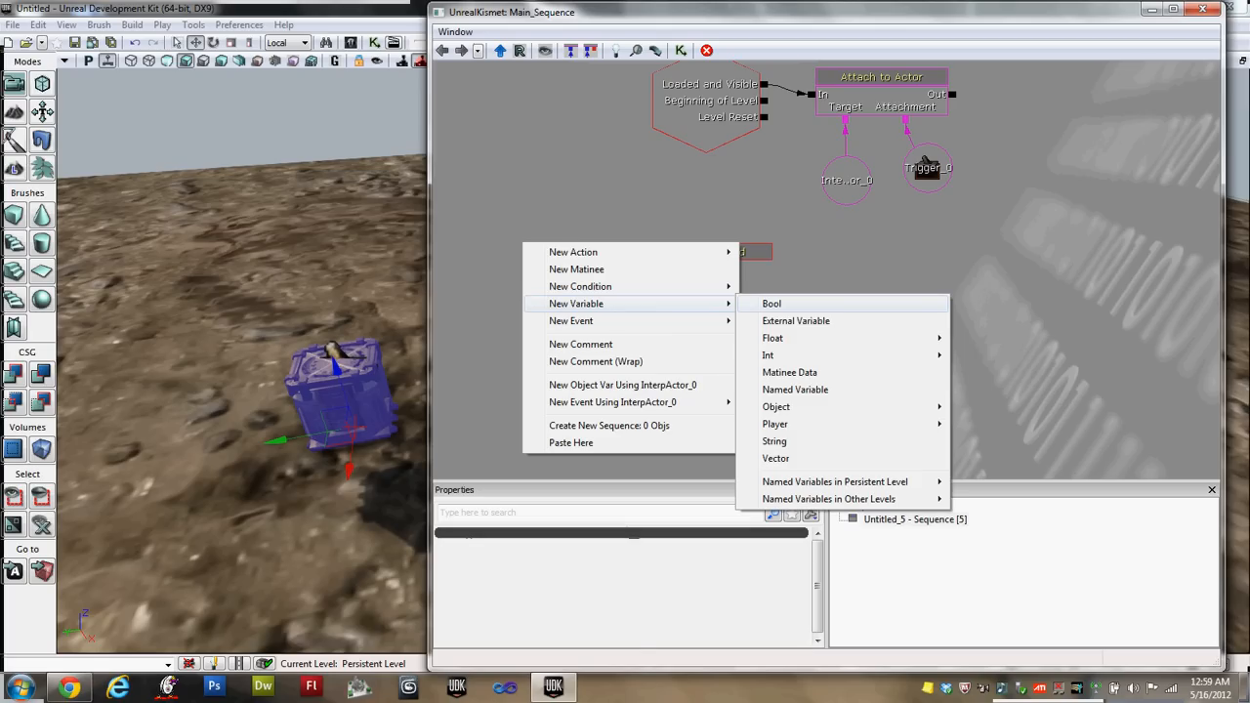
# Add a False Bool variable and name it isCarrying
pyautogui.click(771, 302)
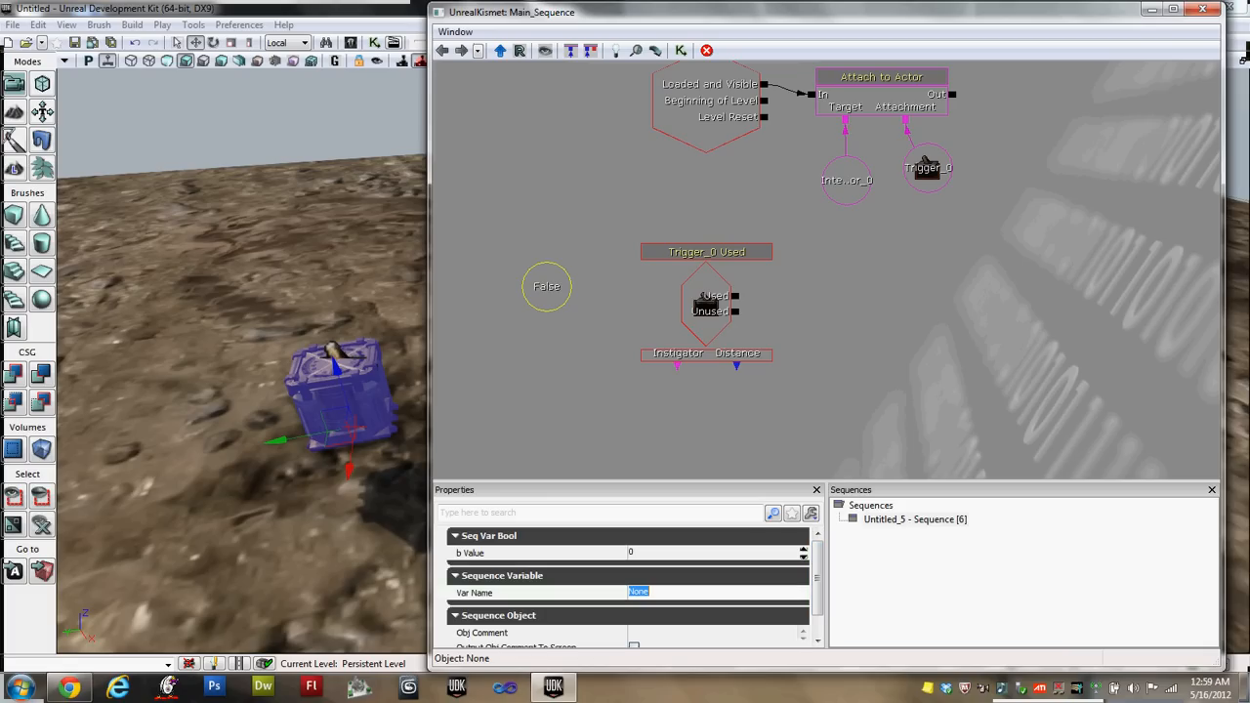
pyautogui.write('isCarrying')
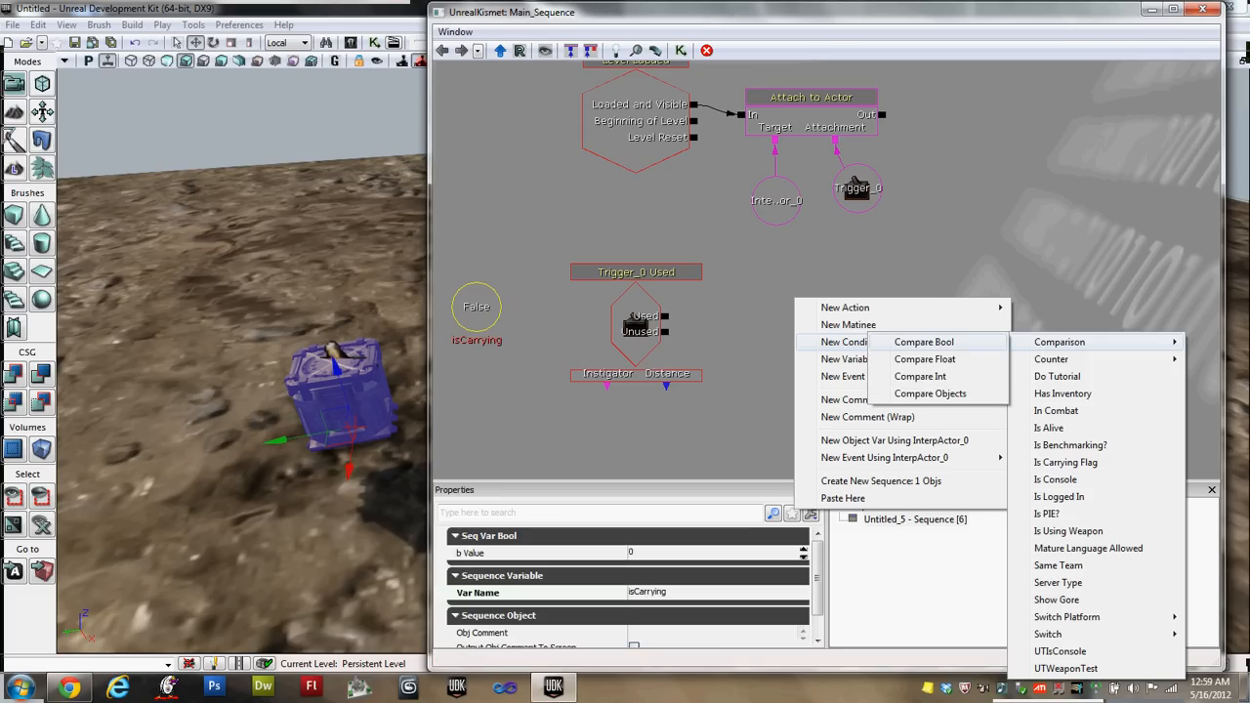
# Run Used into a Compare Bool whose Bool input comes from a named isCarrying variable
pyautogui.click(922, 341)
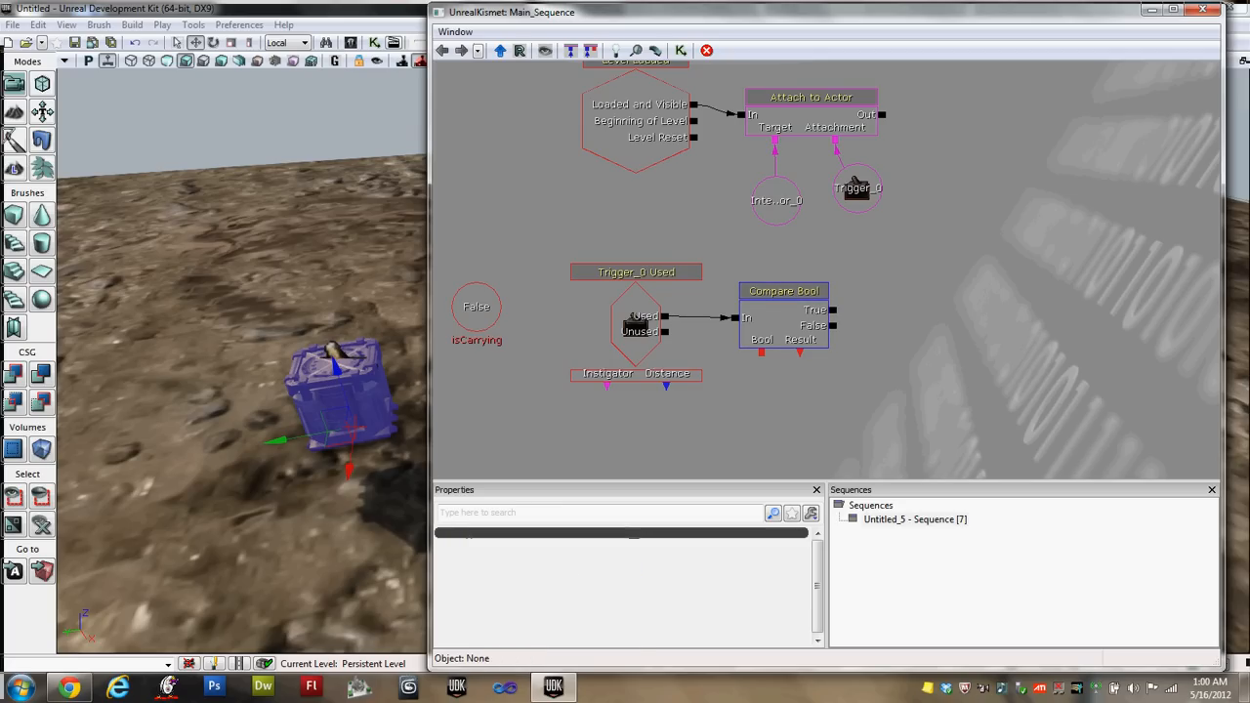
pyautogui.click(476, 307)
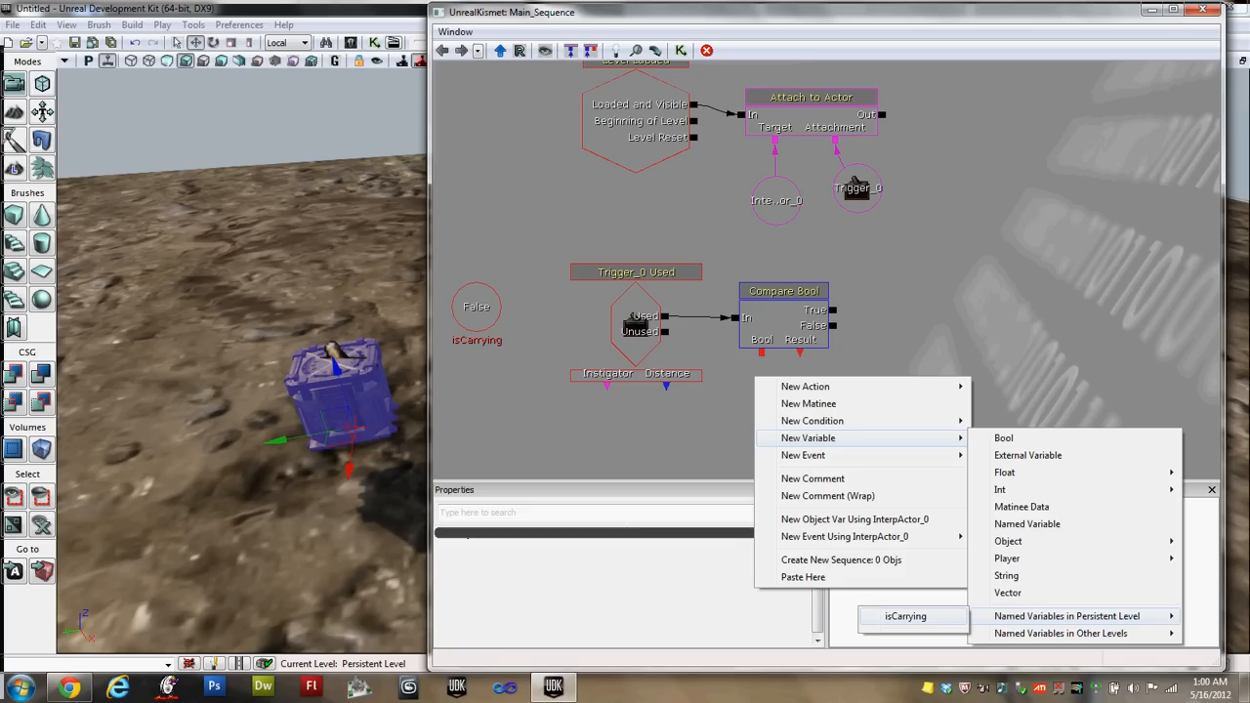
pyautogui.click(904, 615)
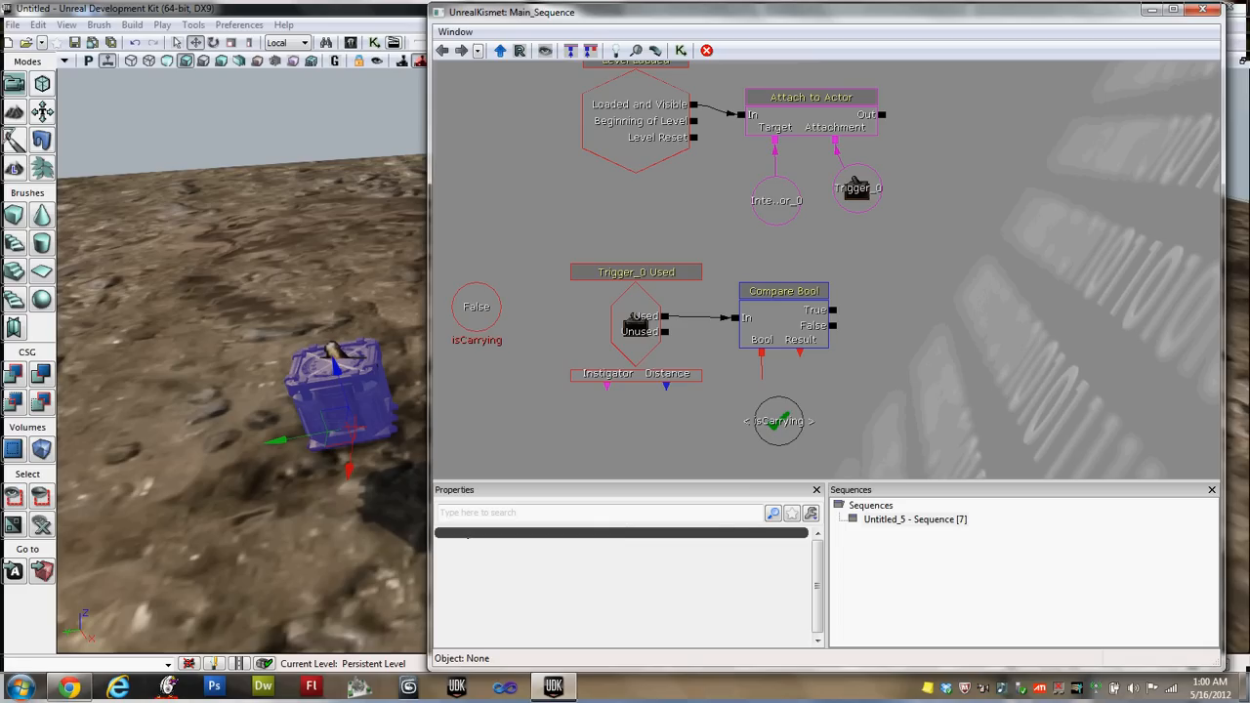
pyautogui.click(778, 421)
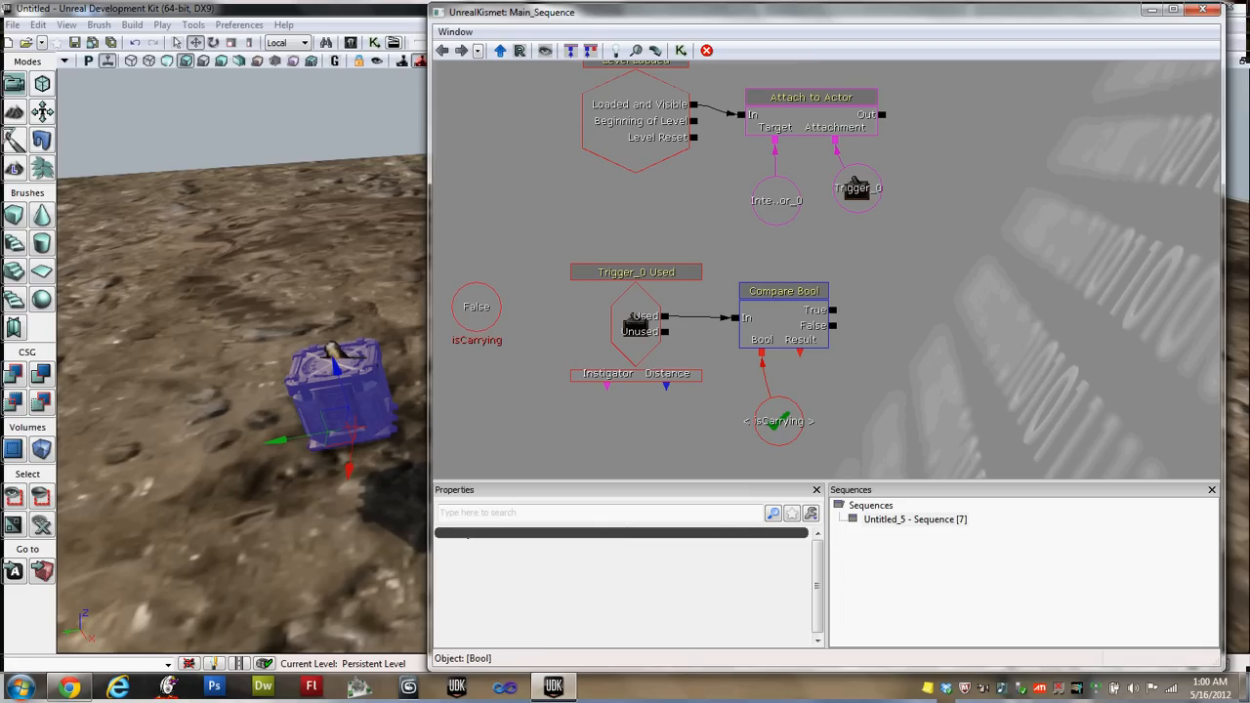
pyautogui.click(477, 313)
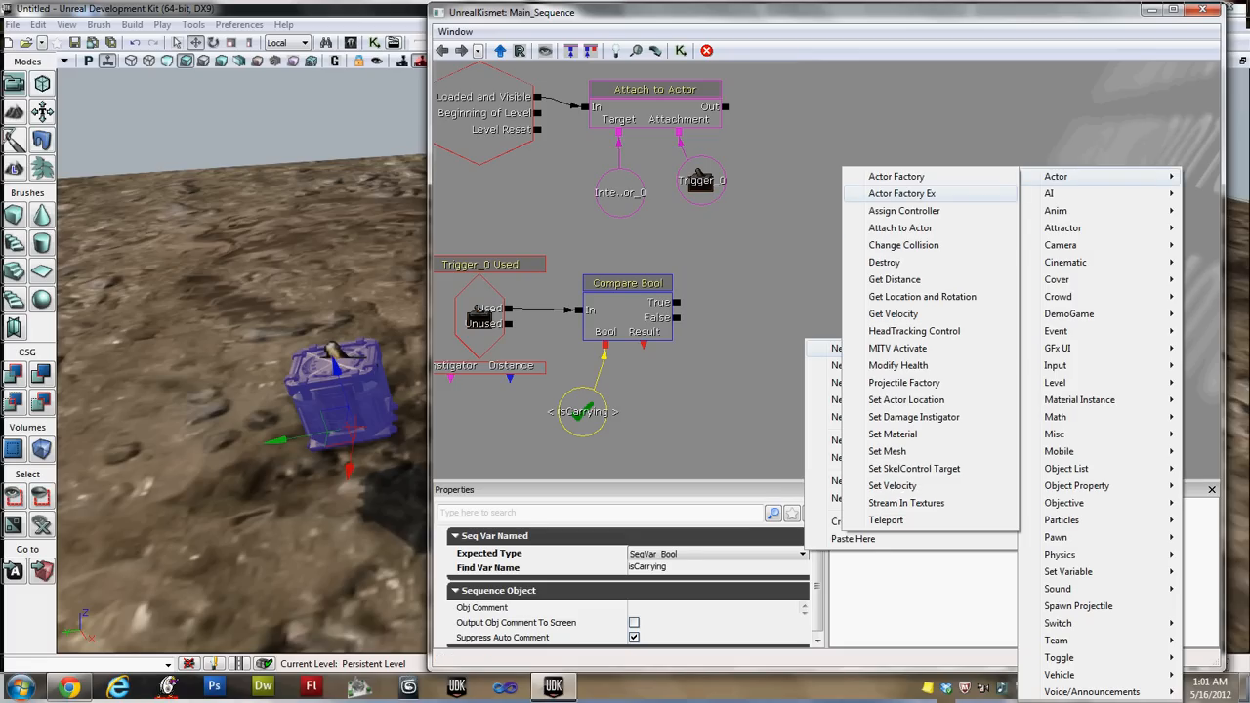
# Add a second Attach to Actor action with another InterpActor_0 crate variable
pyautogui.click(899, 228)
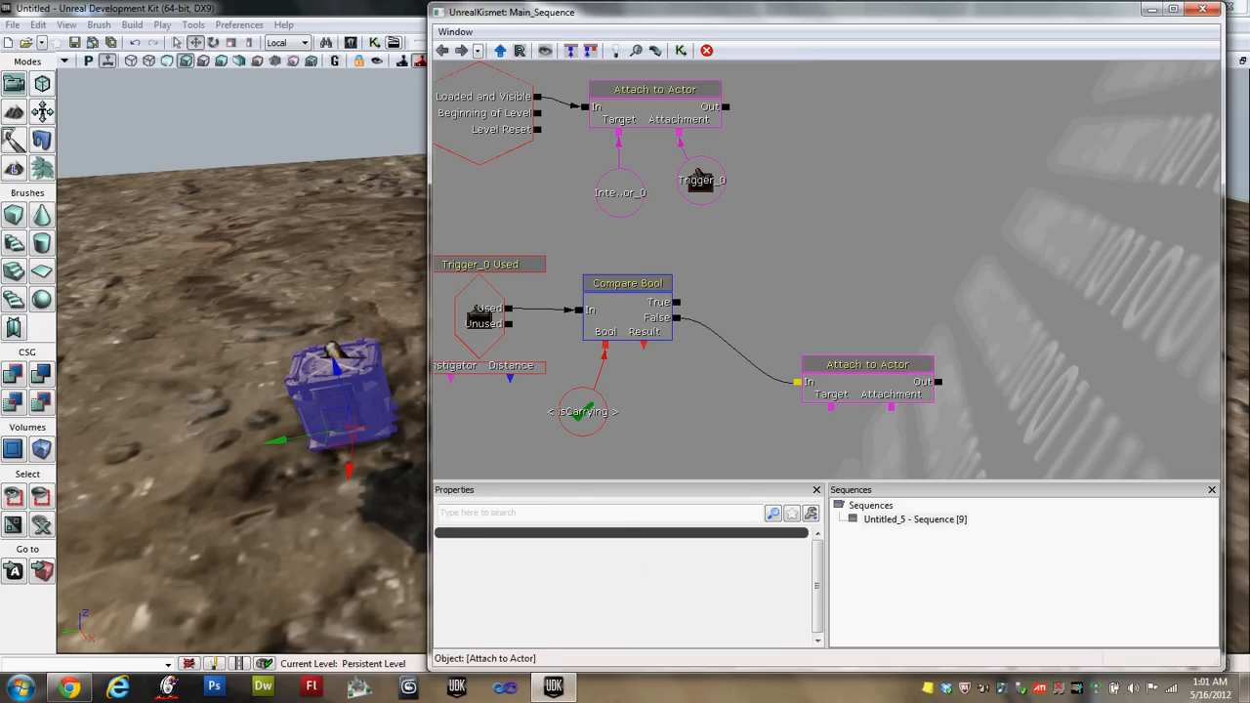
pyautogui.click(867, 364)
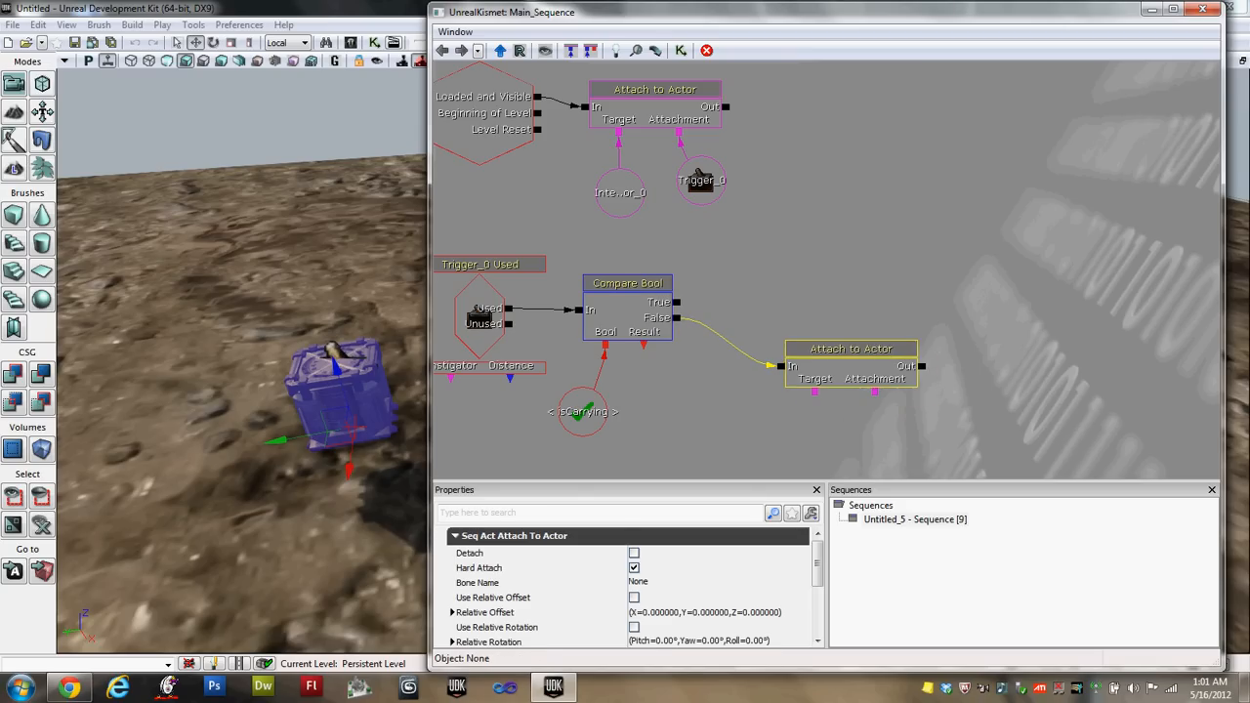
pyautogui.moveTo(850, 348); pyautogui.dragTo(823, 333)
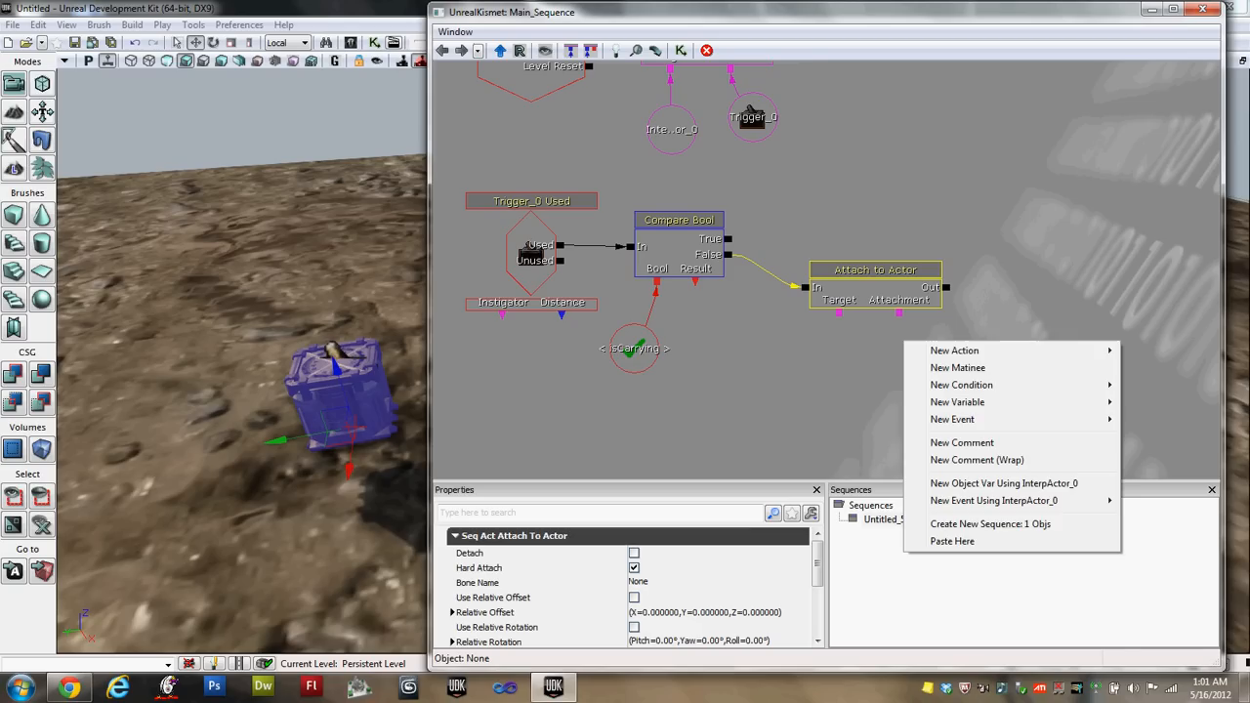
pyautogui.moveTo(1003, 482)
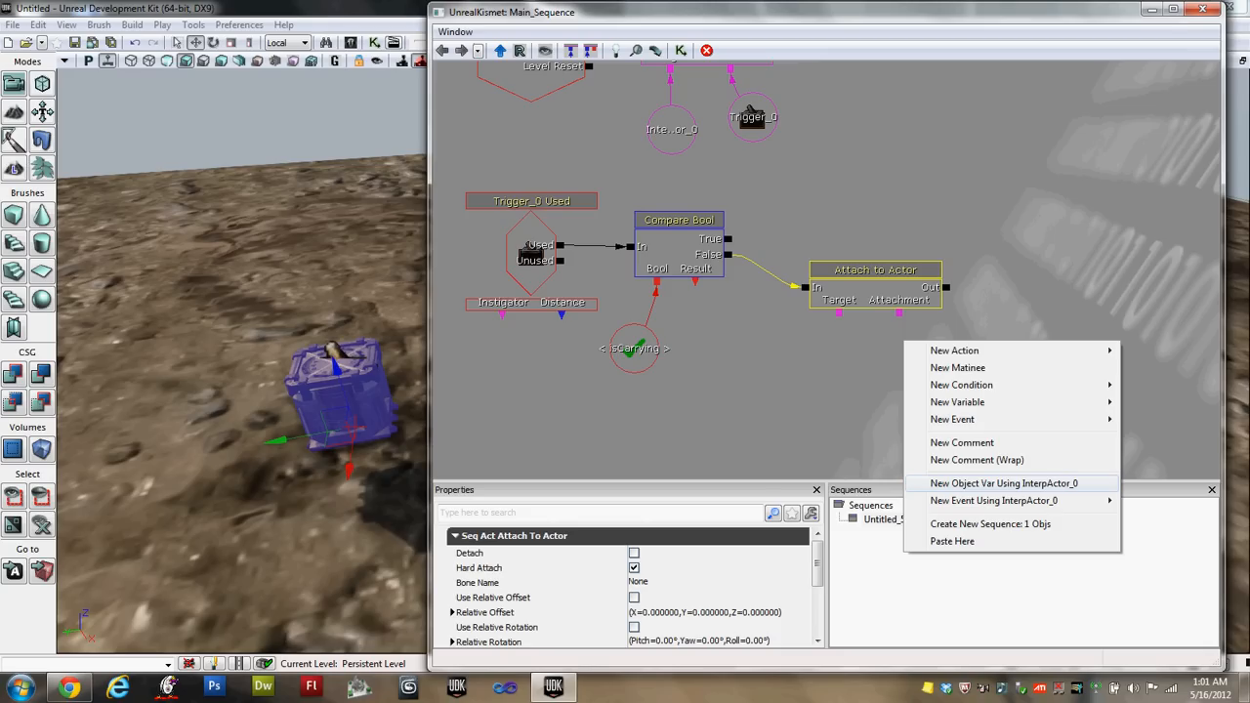
pyautogui.click(1003, 482)
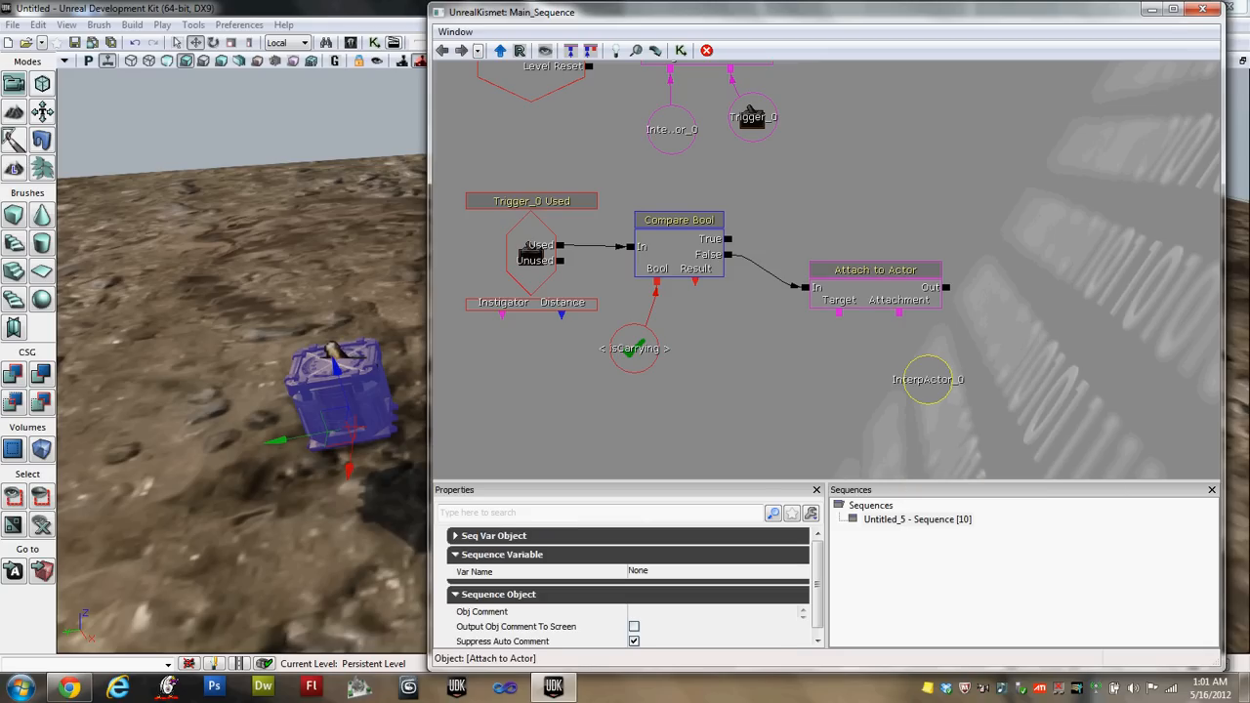
pyautogui.click(927, 379)
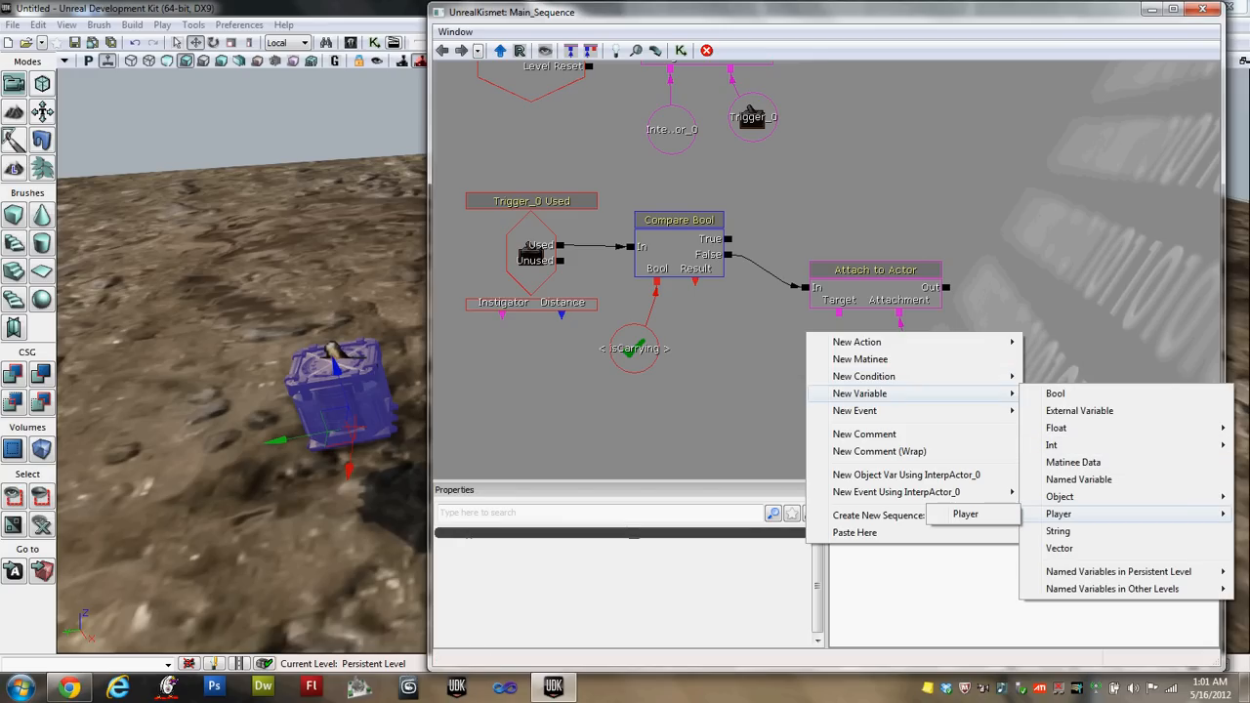
# Add a Player variable with All Players unchecked so it refers to one player
pyautogui.click(1058, 513)
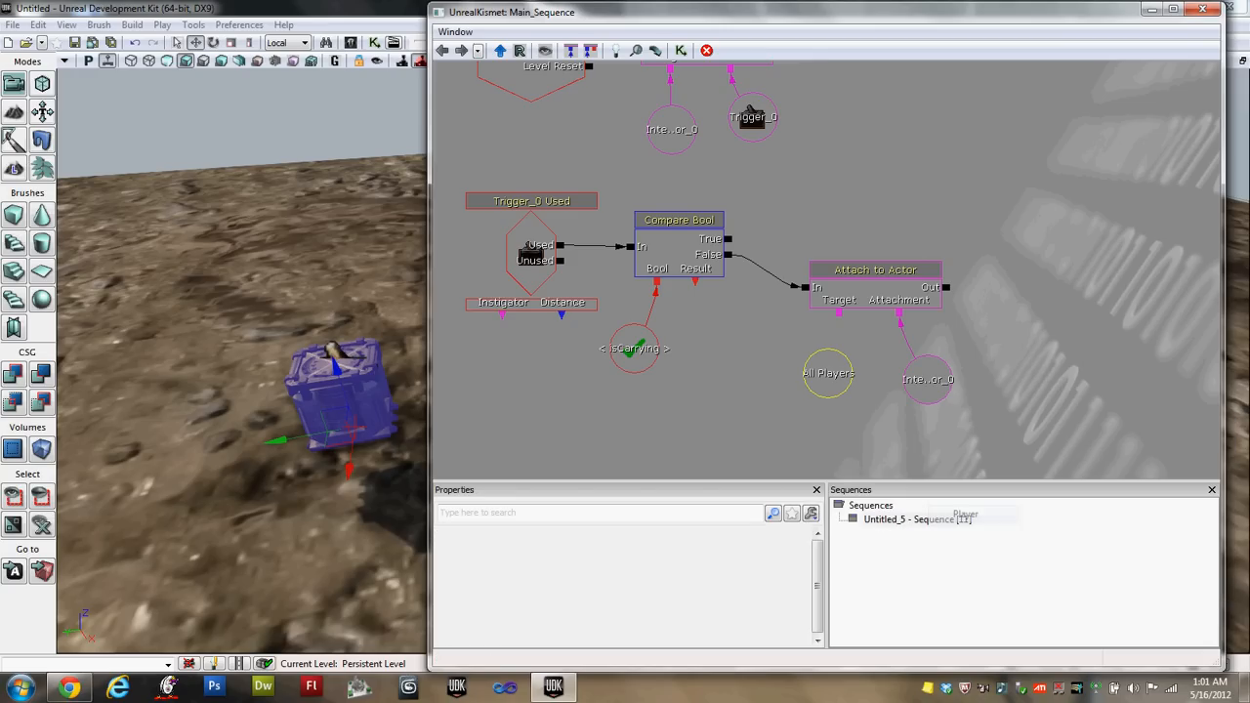
pyautogui.click(828, 373)
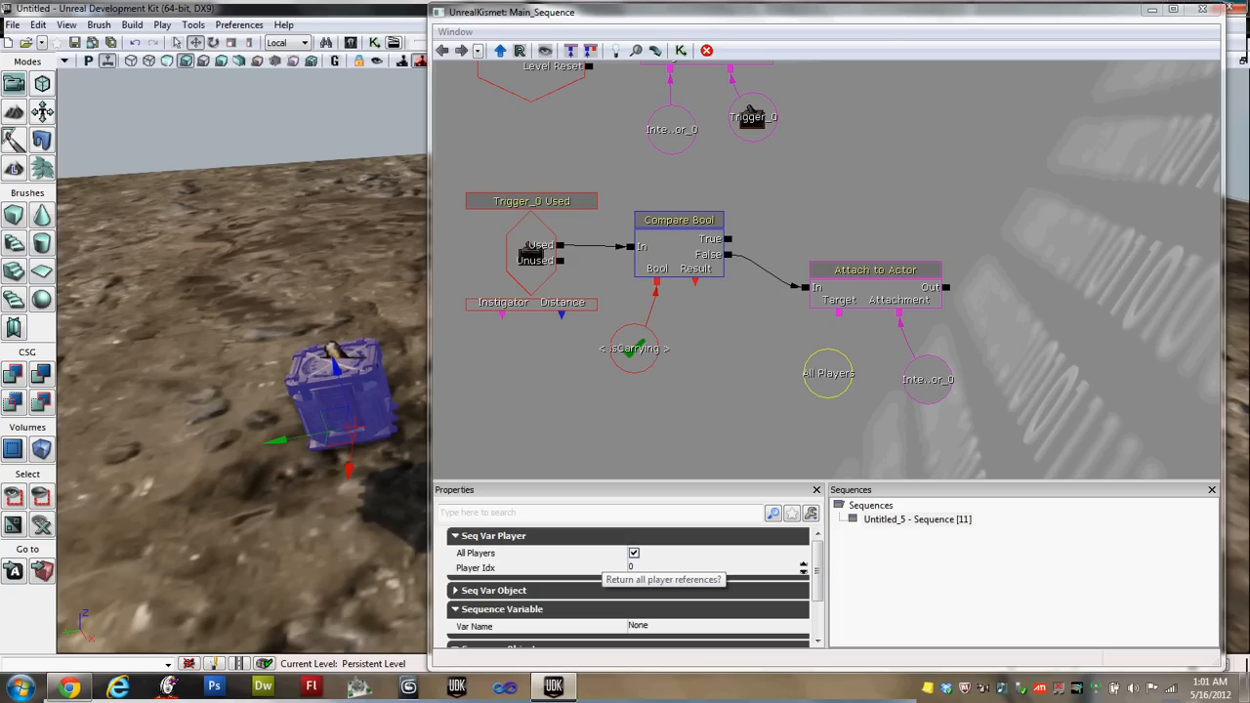
pyautogui.click(633, 553)
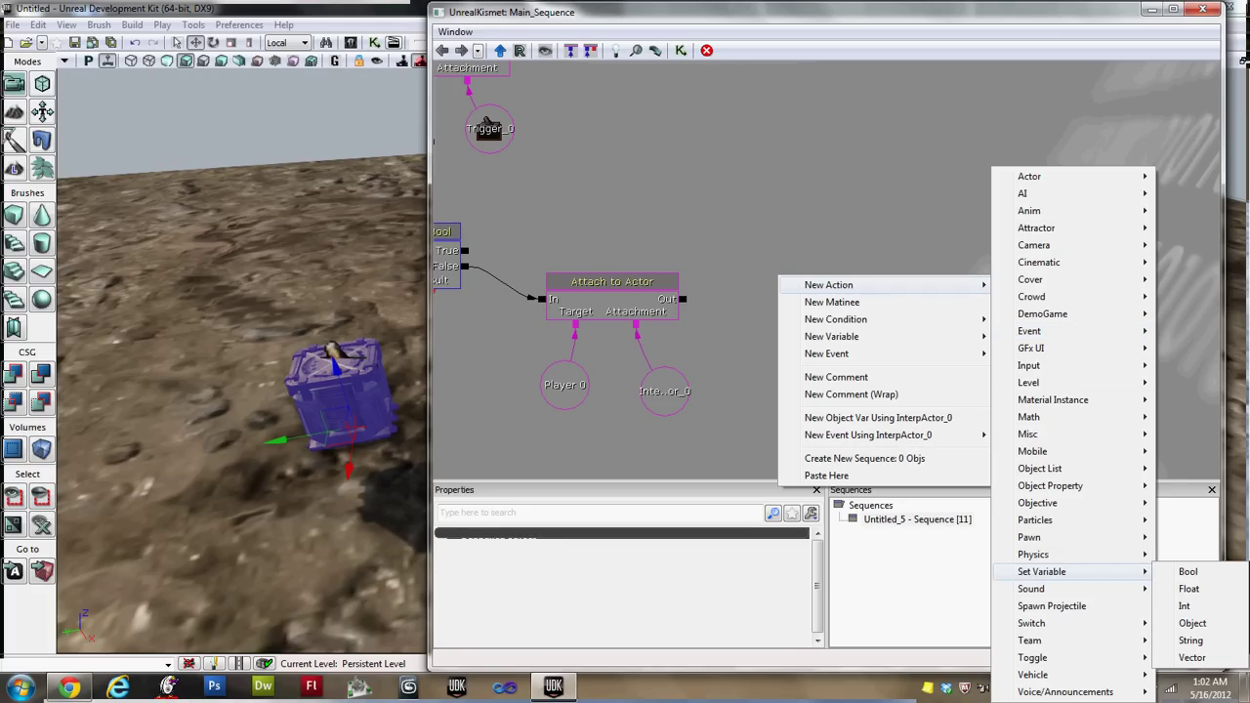
# Add a Set Bool action, move isCarrying below the nodes, and wire Target to it
pyautogui.click(1188, 571)
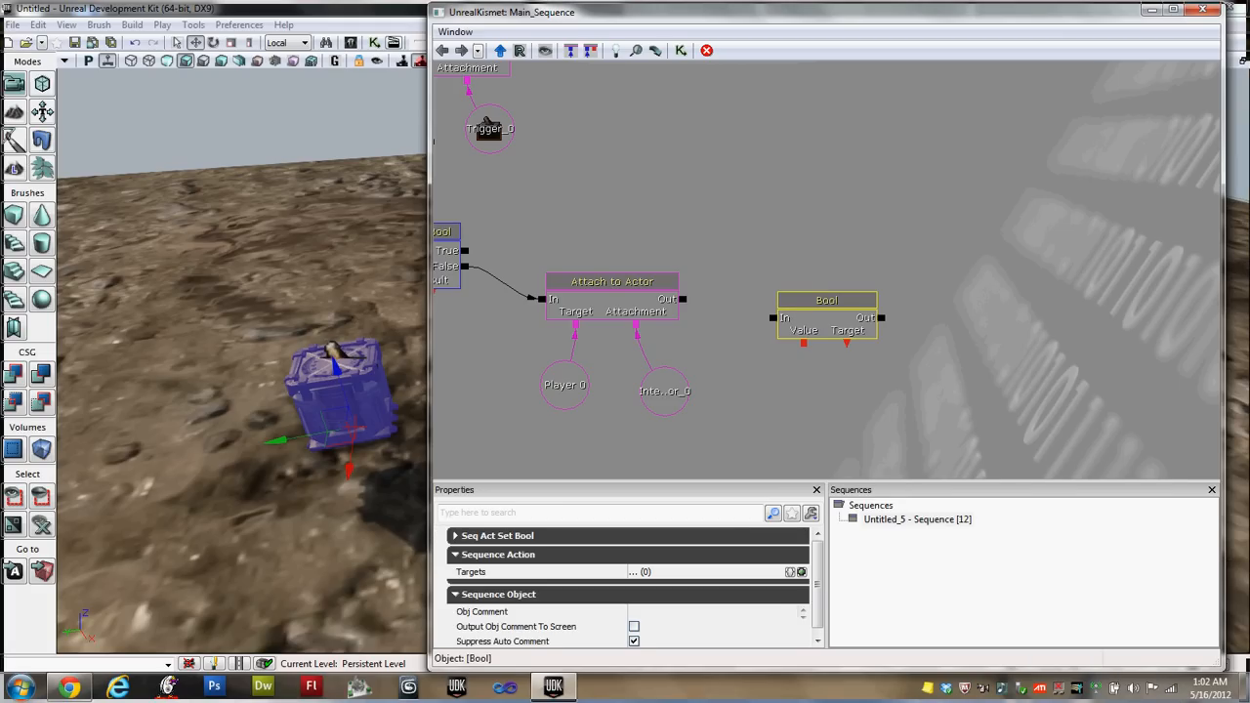
pyautogui.moveTo(826, 299); pyautogui.dragTo(800, 275)
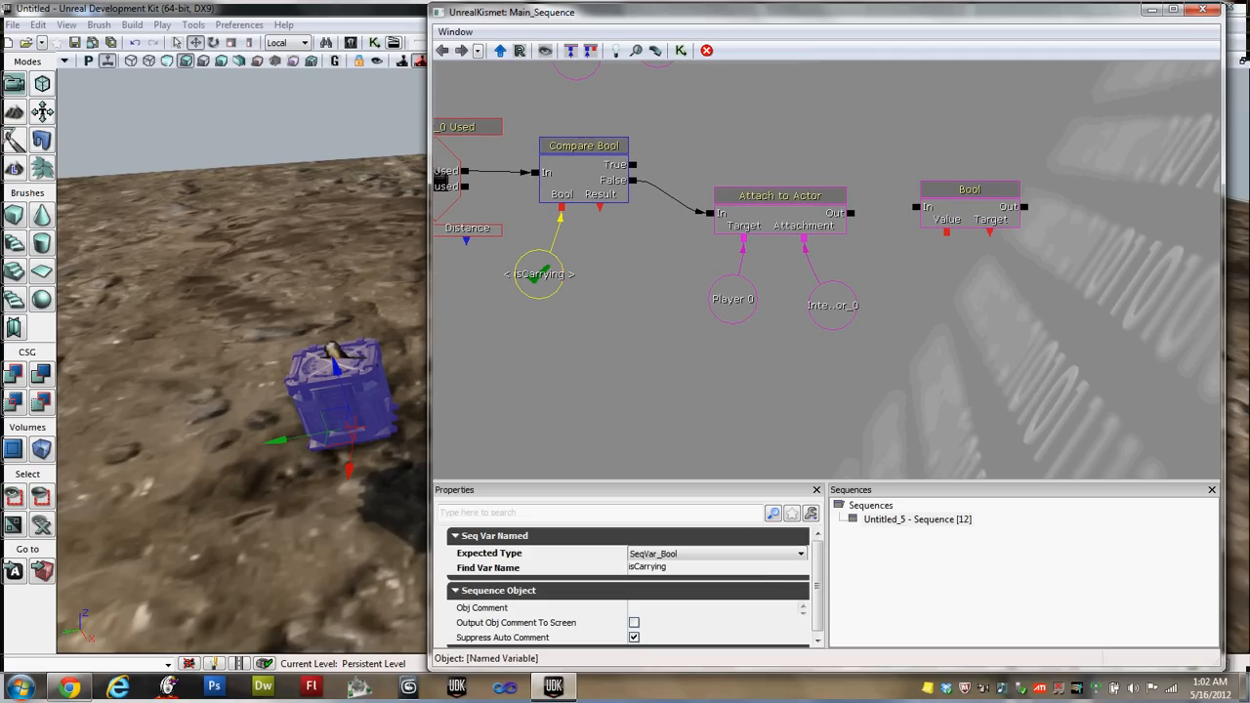
pyautogui.moveTo(537, 274); pyautogui.dragTo(800, 424)
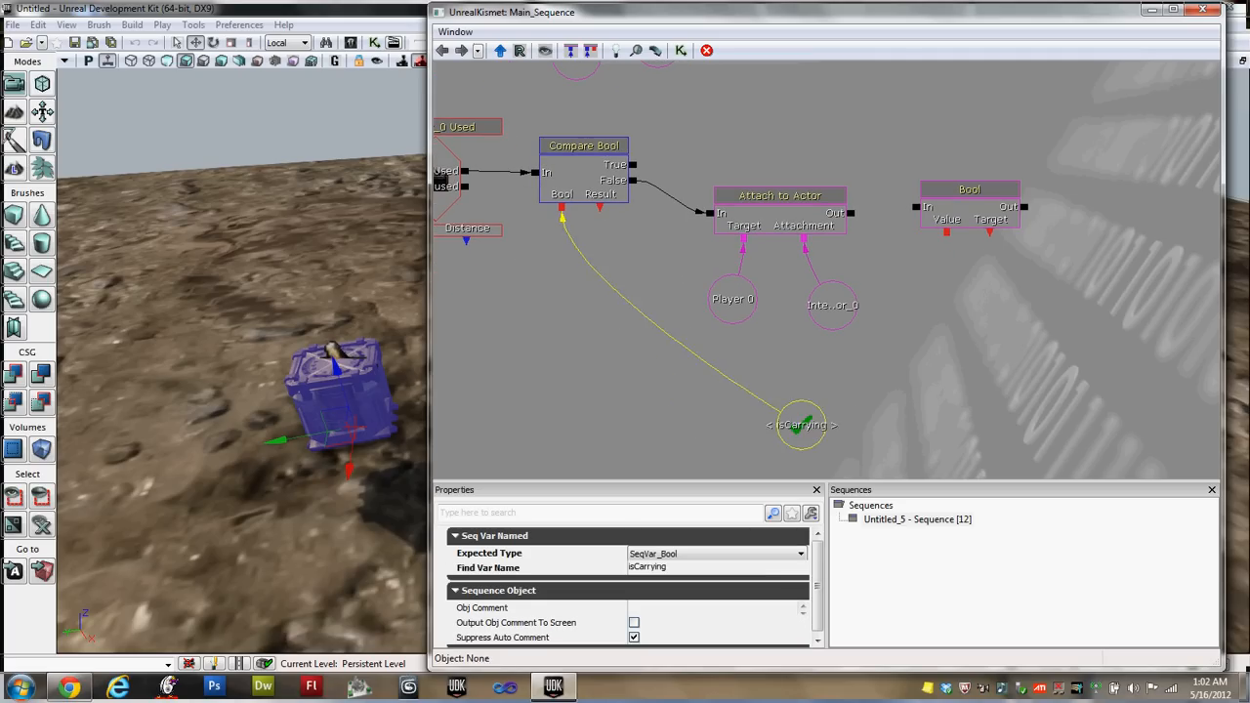
pyautogui.moveTo(801, 425); pyautogui.dragTo(896, 430)
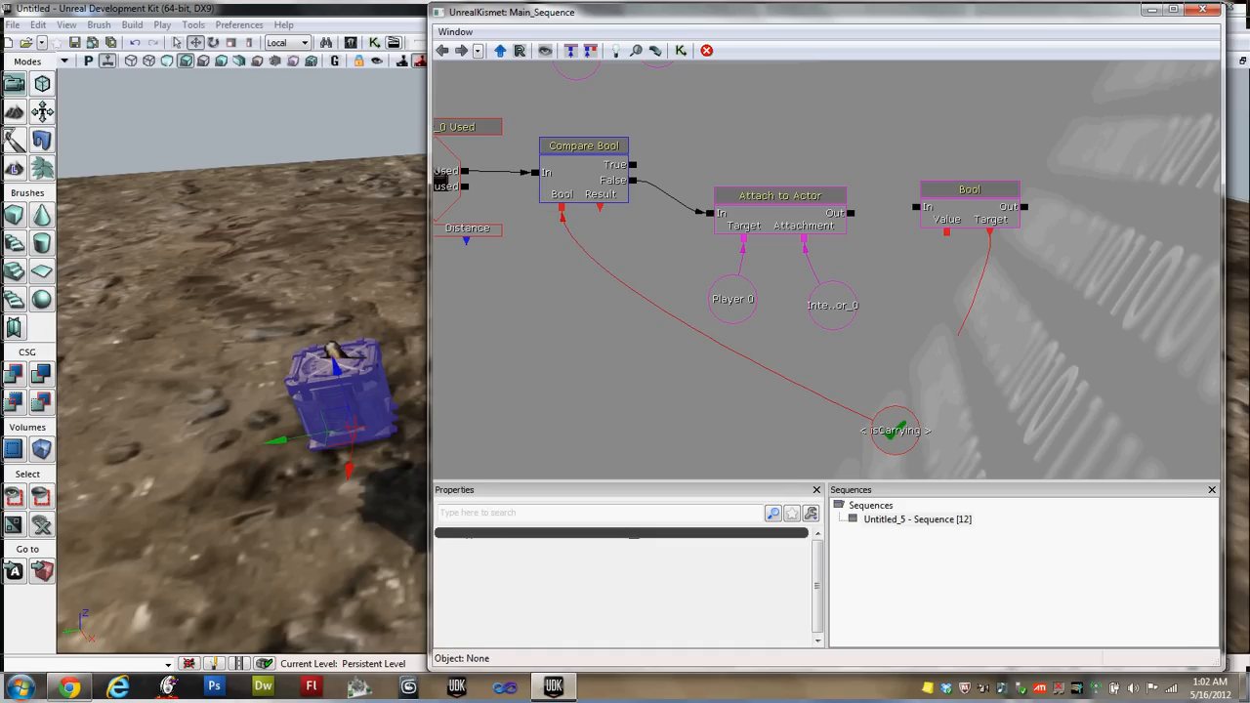
pyautogui.click(895, 430)
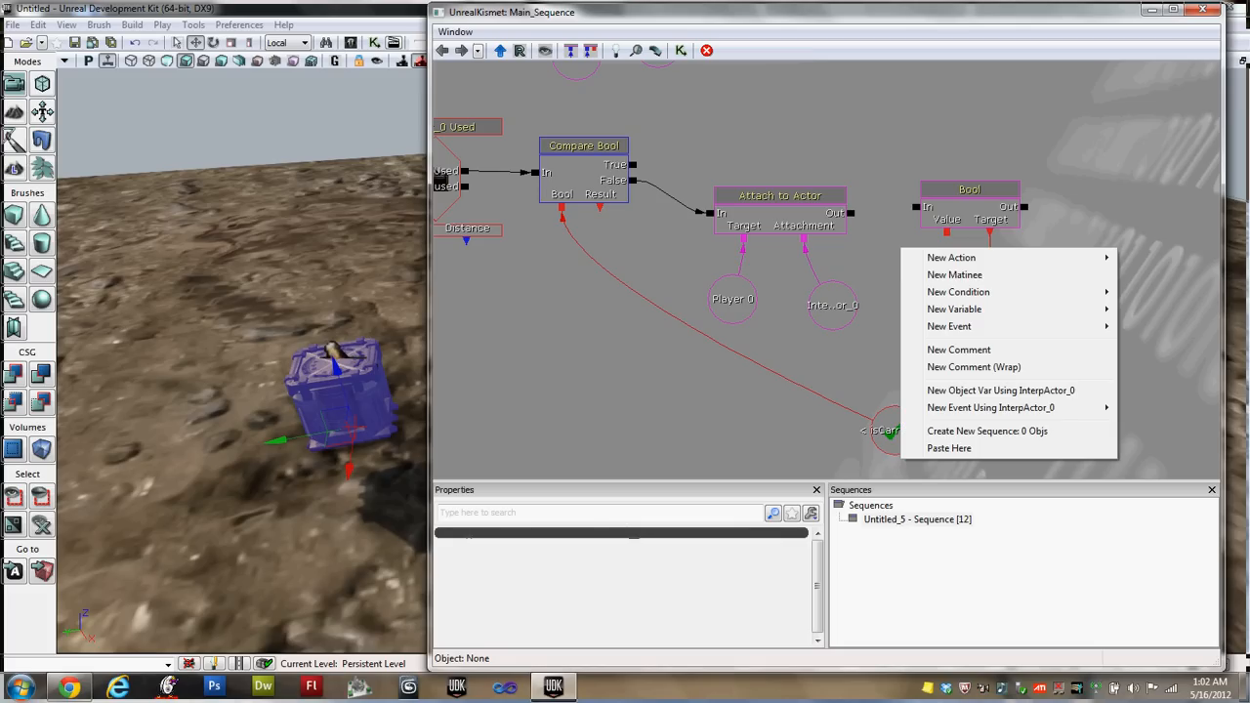
pyautogui.moveTo(954, 274)
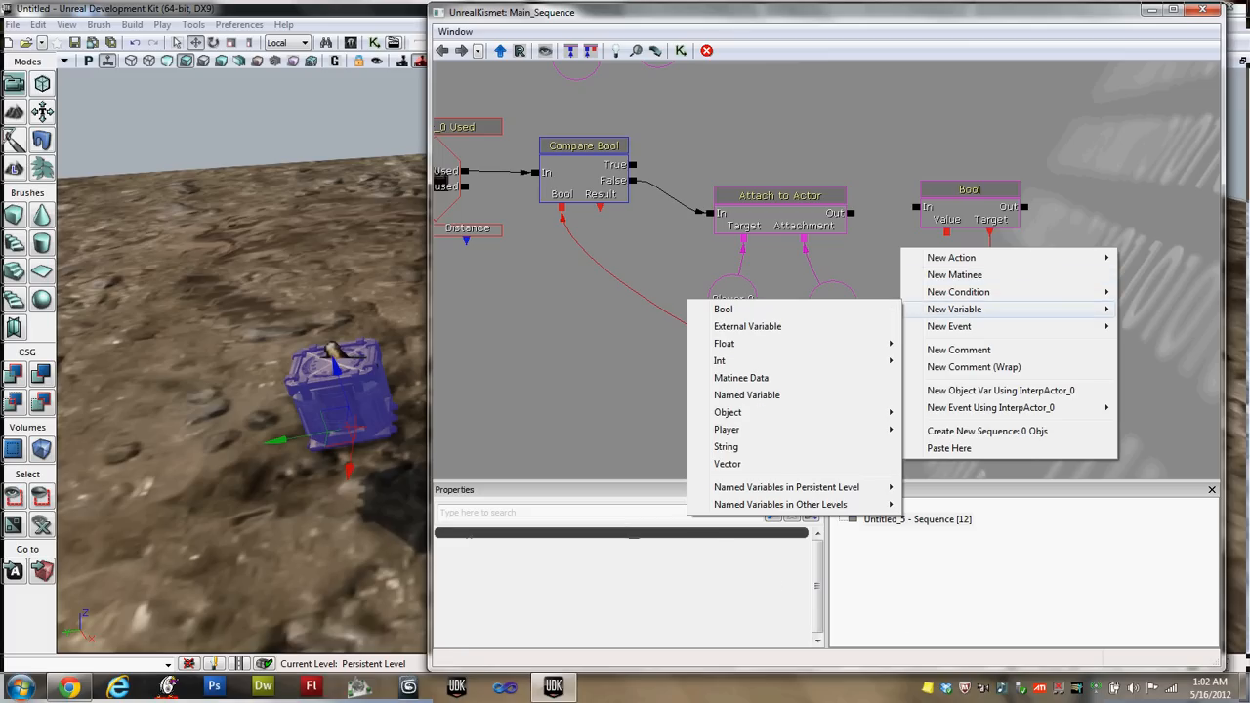
pyautogui.moveTo(722, 308)
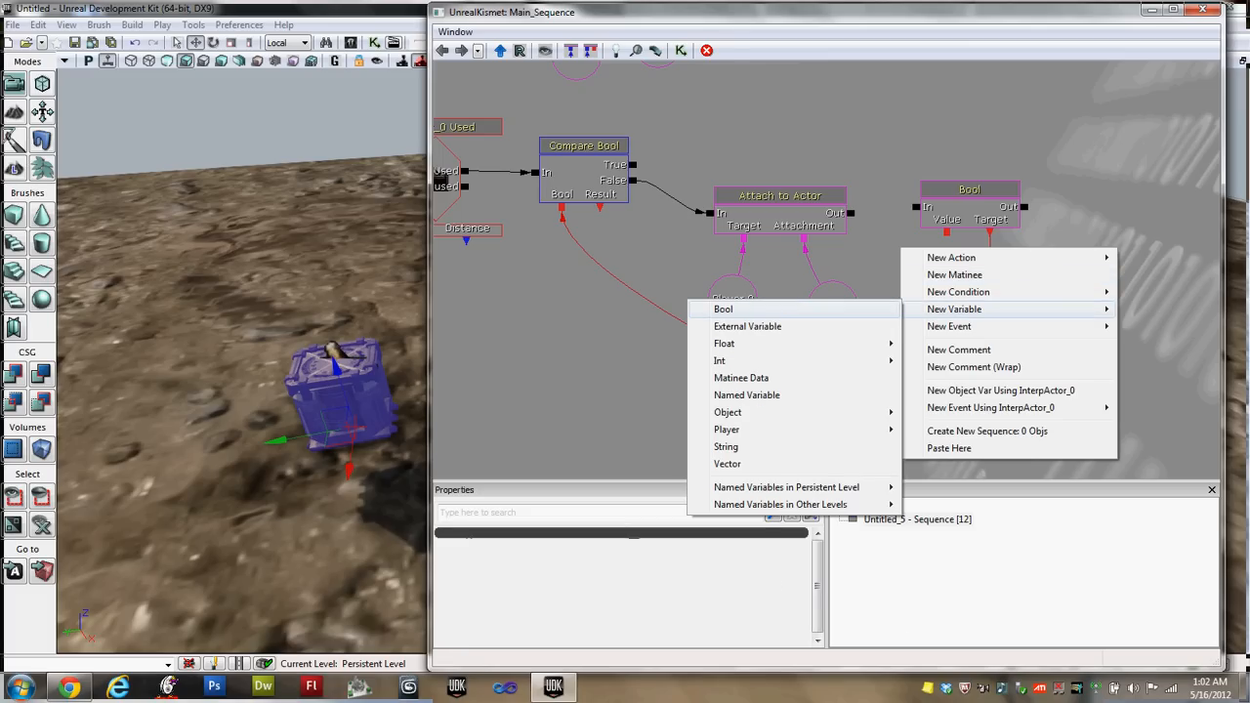
# Add a True Bool variable and link it to the Set Bool Value input
pyautogui.click(723, 309)
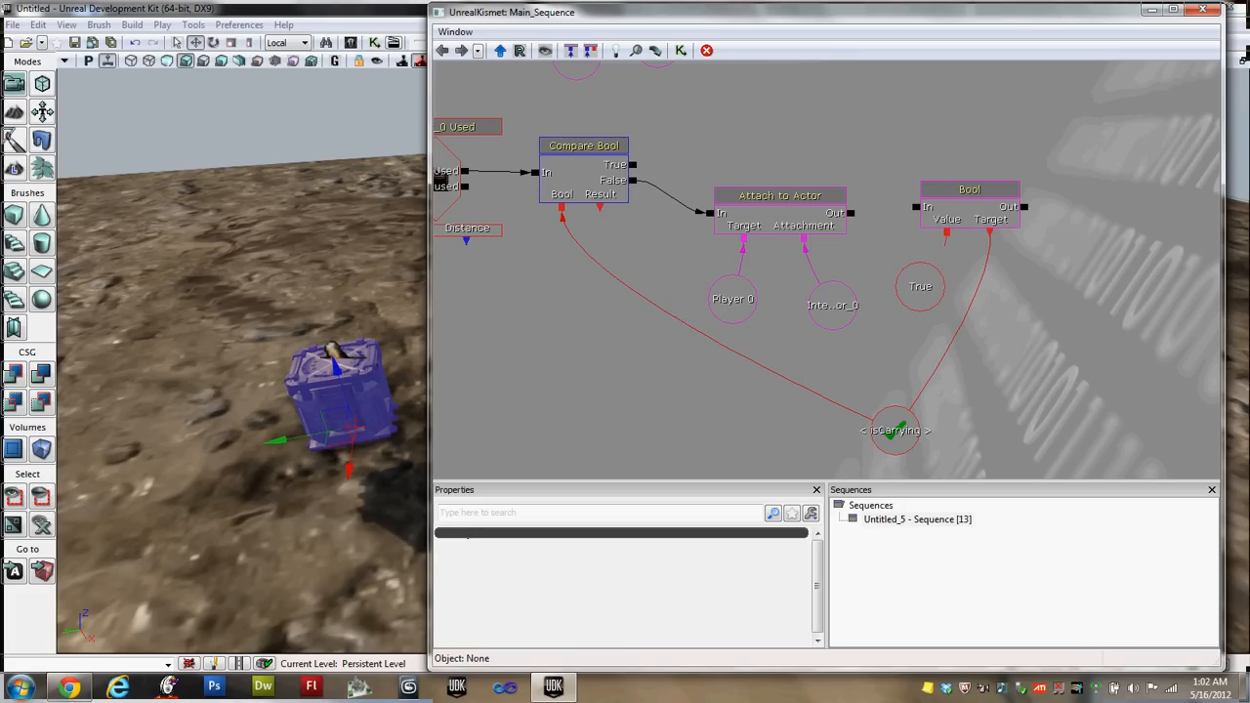
pyautogui.click(779, 194)
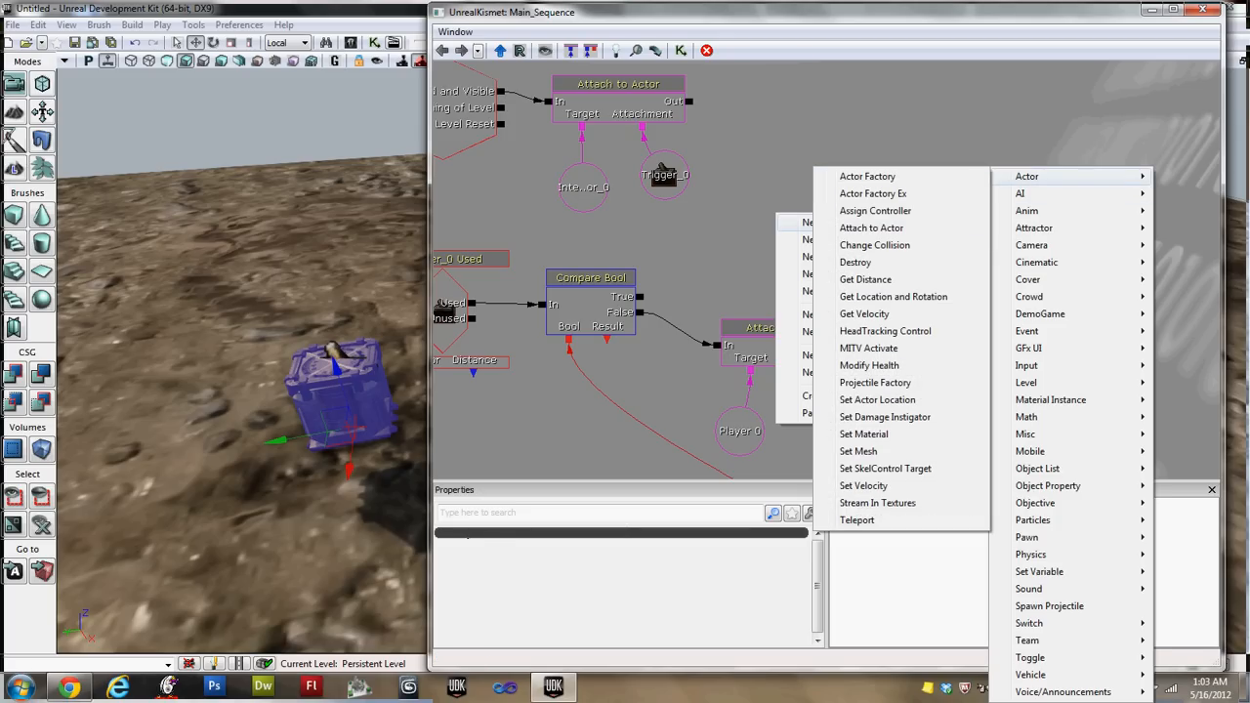
# Add a third Attach to Actor, fed by Compare Bool True, with Detach checked
pyautogui.click(870, 228)
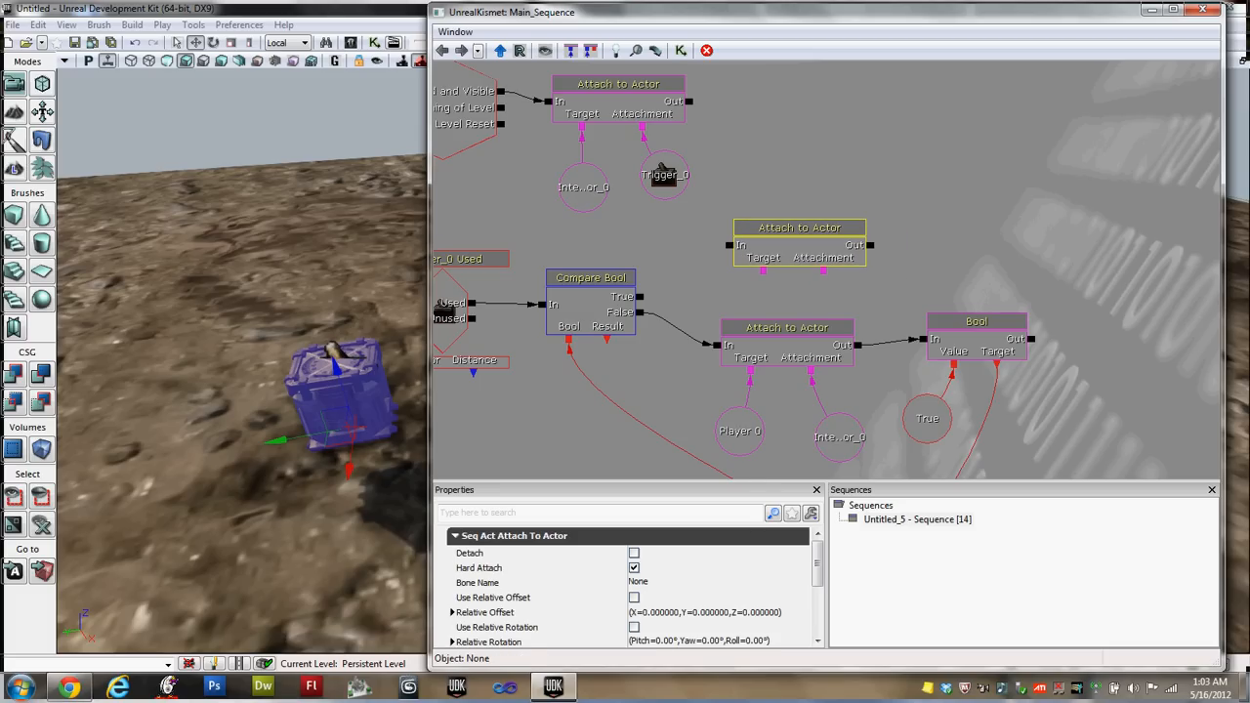
pyautogui.click(799, 227)
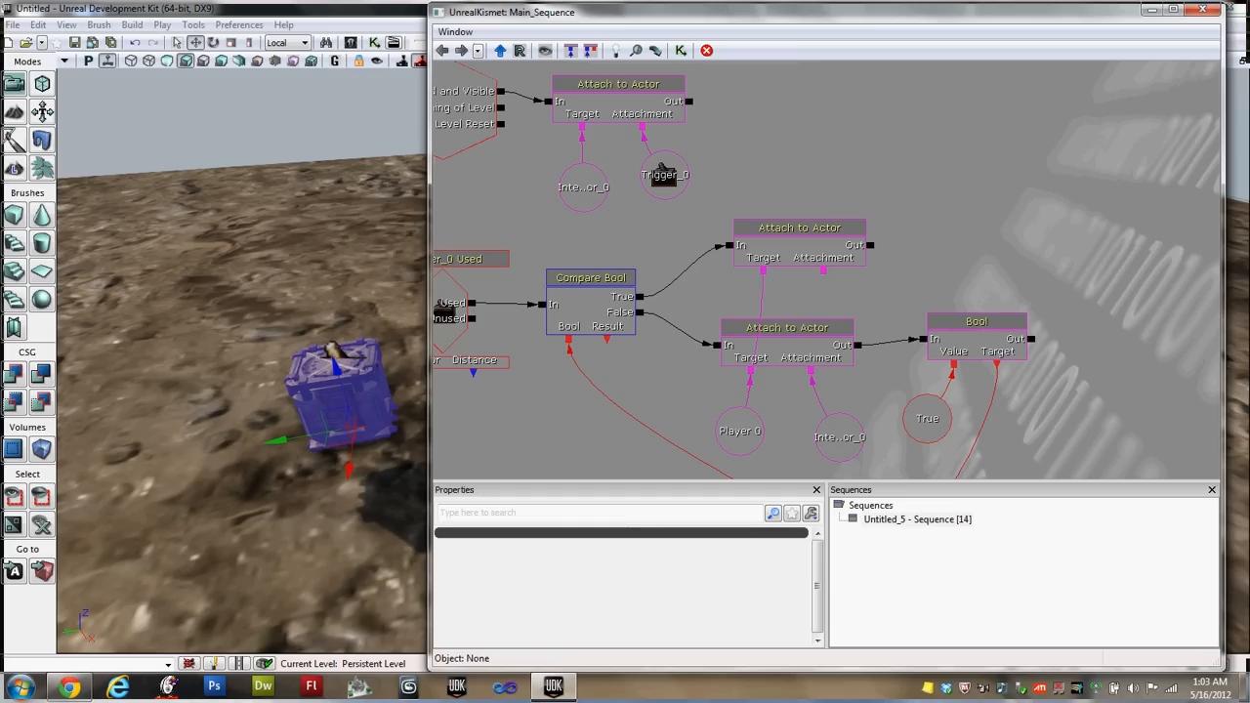
pyautogui.click(798, 226)
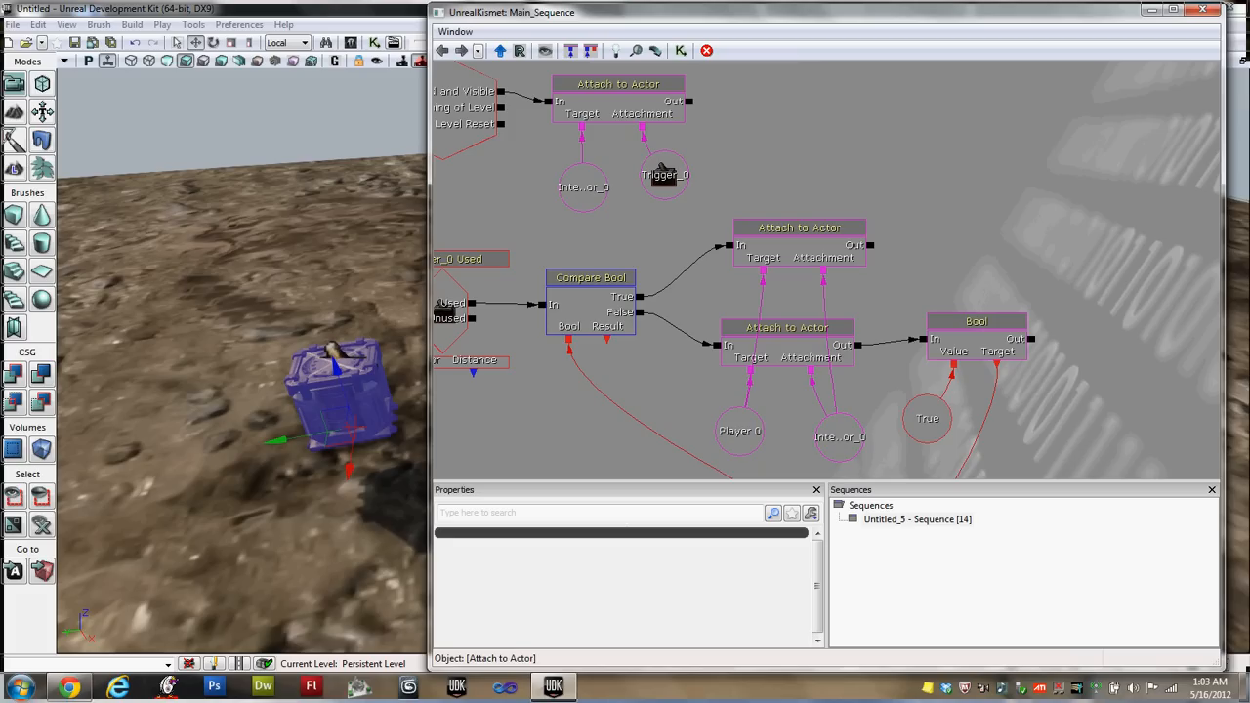
pyautogui.click(798, 227)
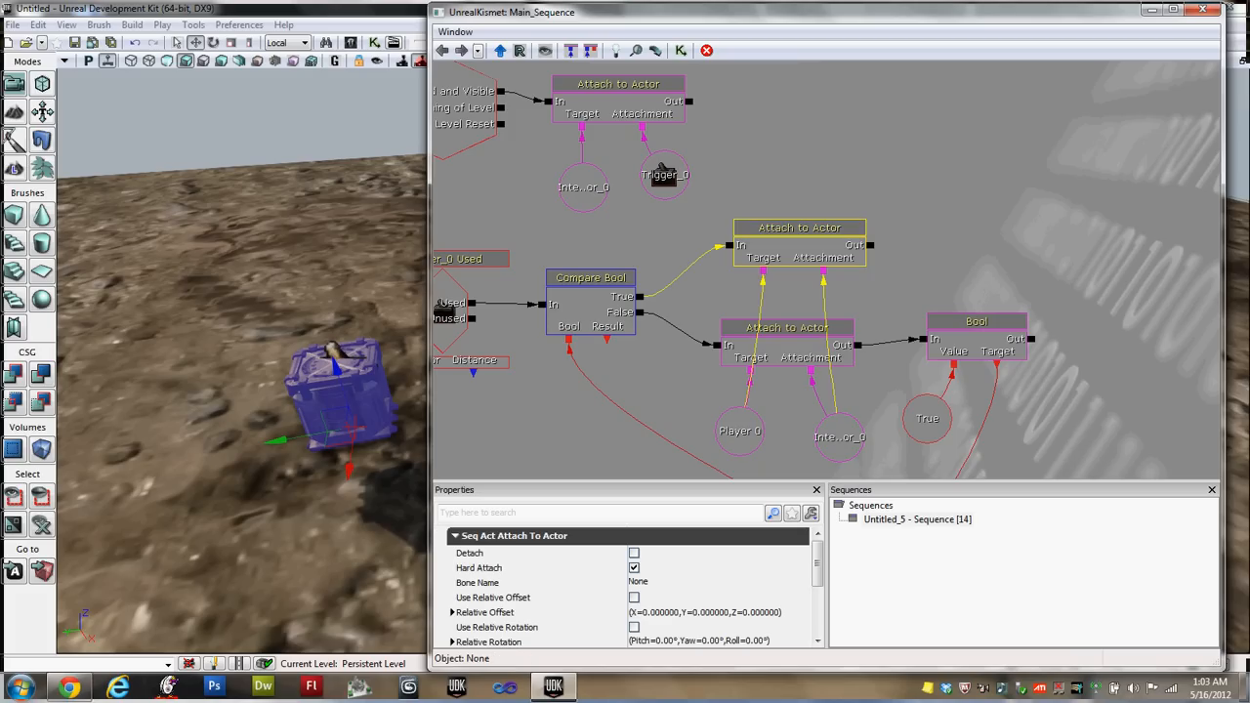
pyautogui.moveTo(479, 567)
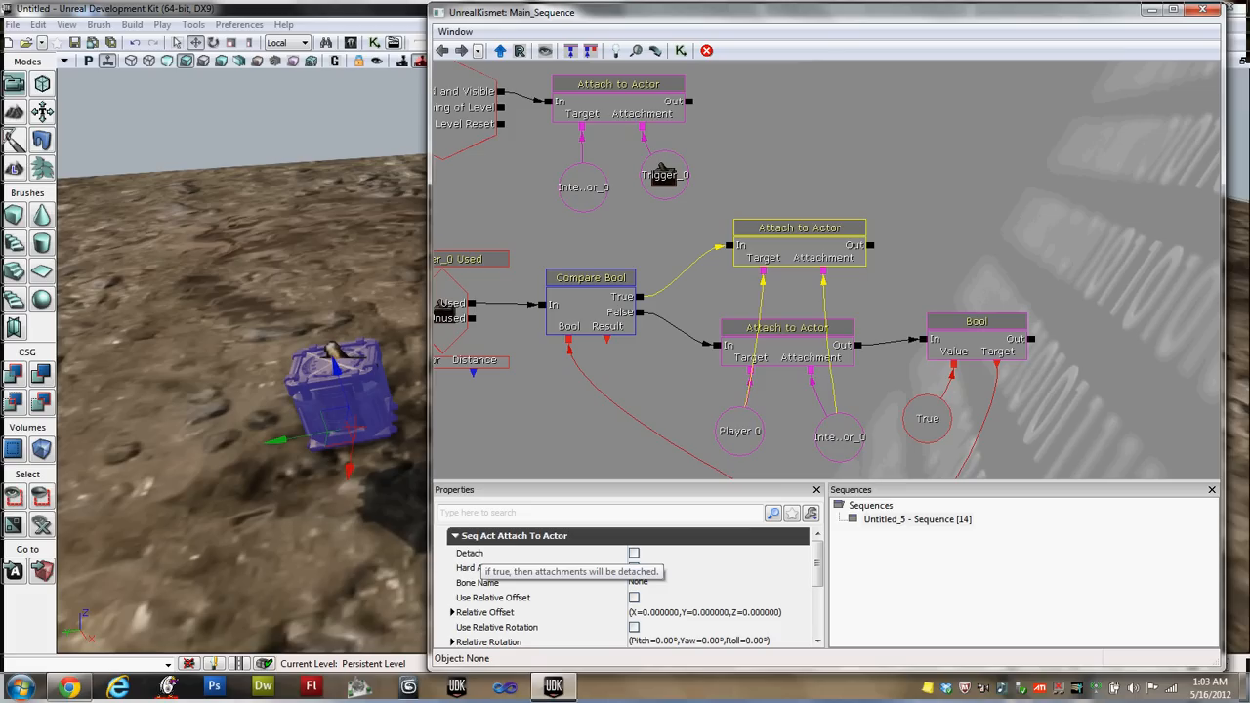
pyautogui.click(634, 553)
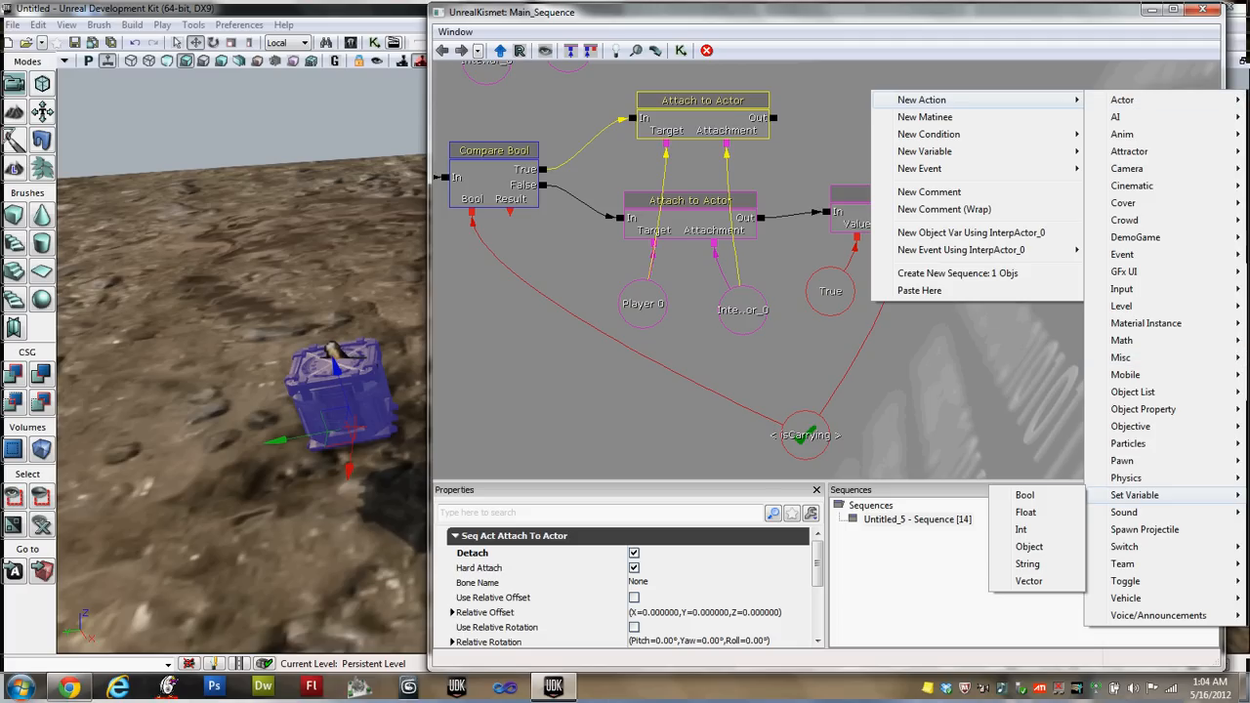
# Add a Set Bool after the detach action targeting isCarrying, plus a new Bool variable
pyautogui.click(1024, 495)
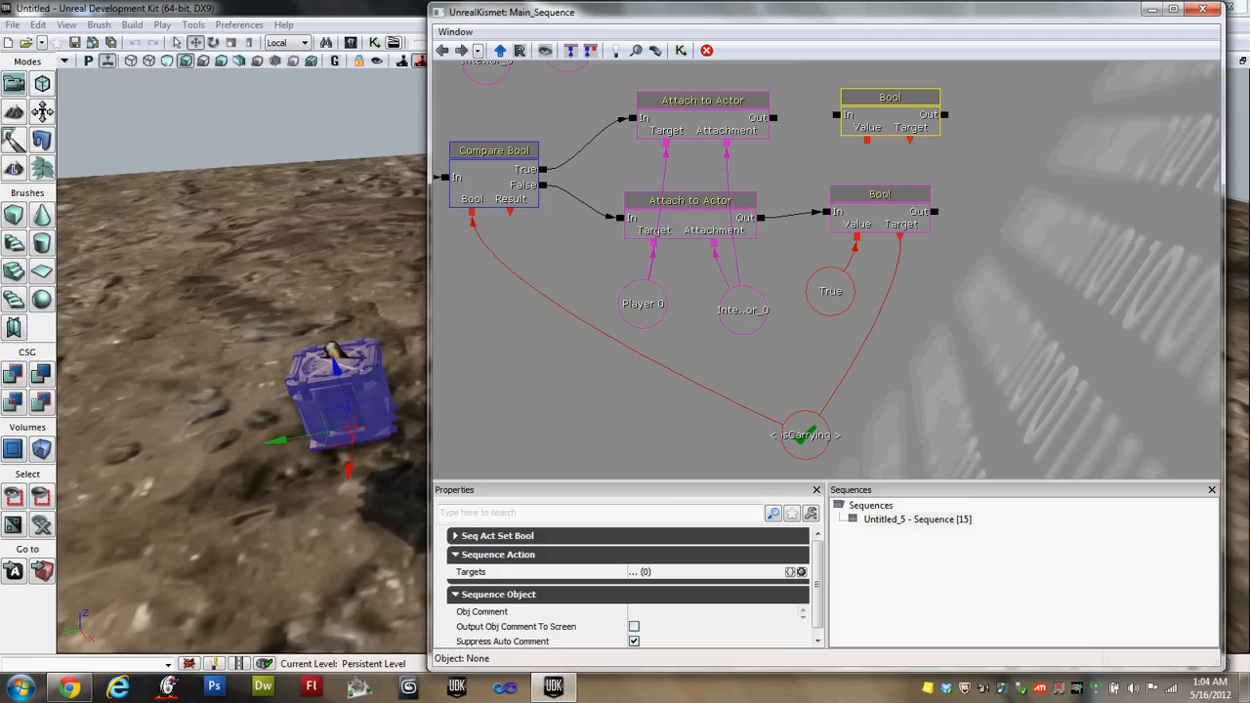
pyautogui.click(879, 94)
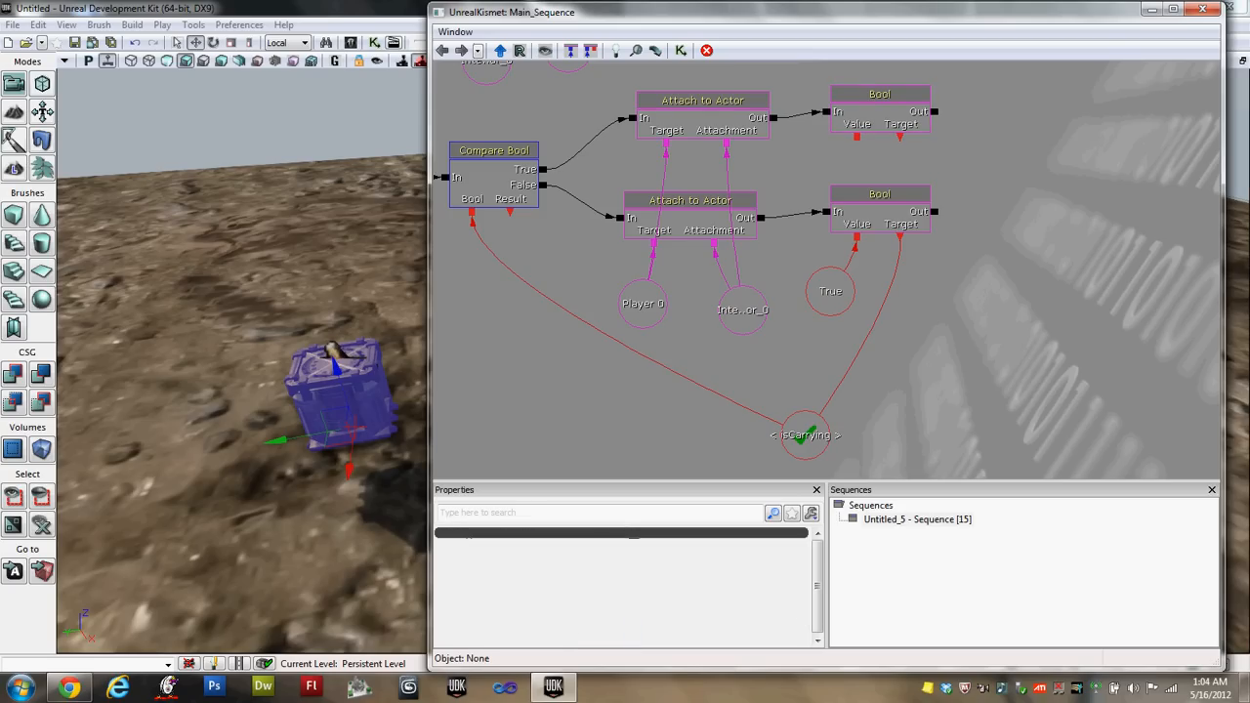
pyautogui.click(879, 210)
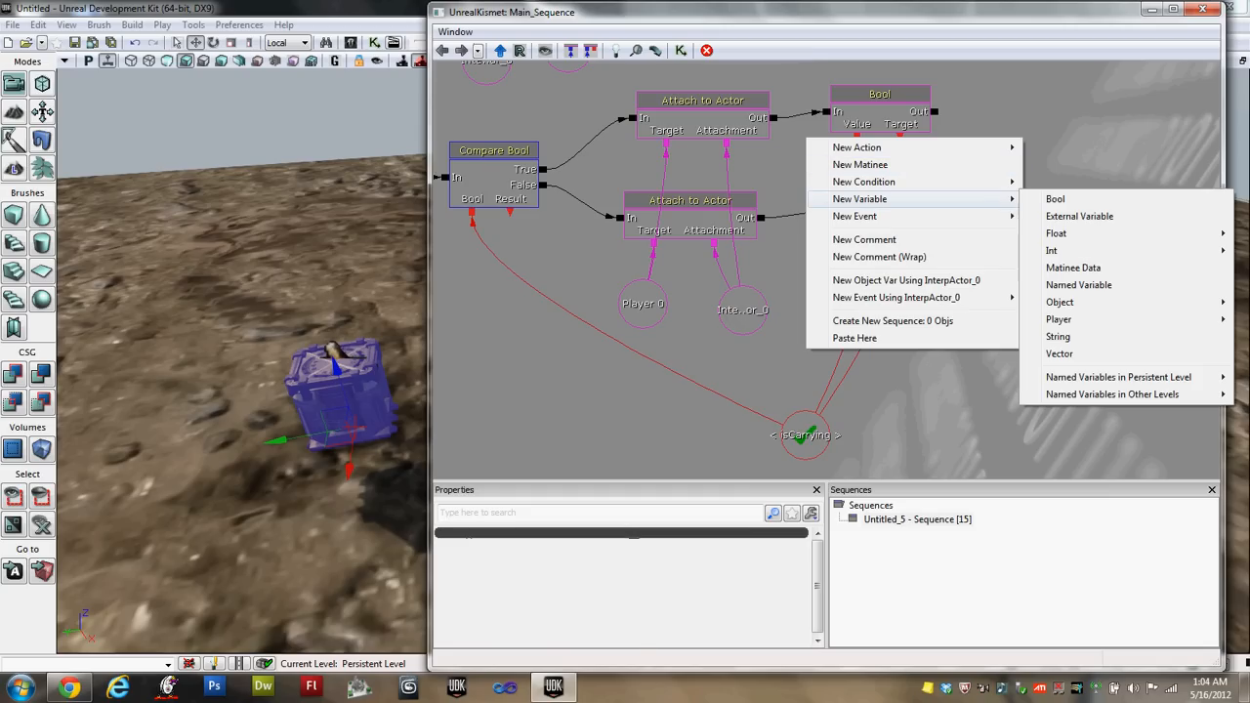
pyautogui.click(1054, 199)
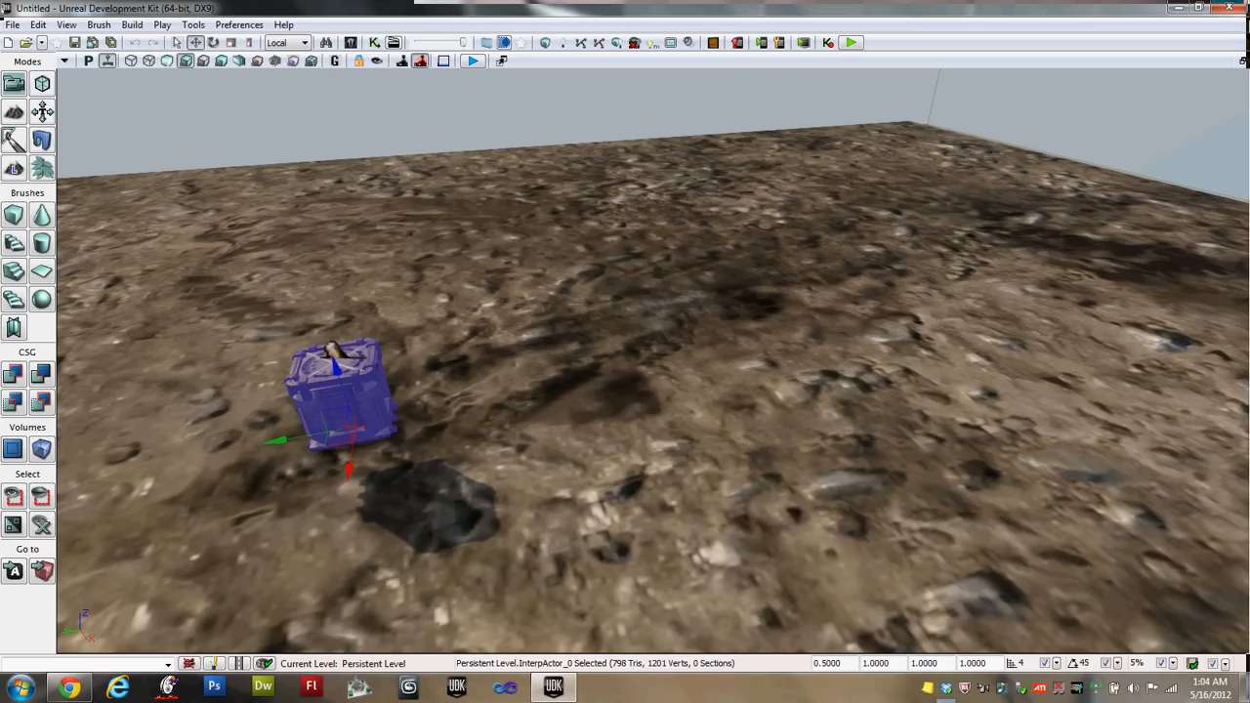
pyautogui.moveTo(636, 60)
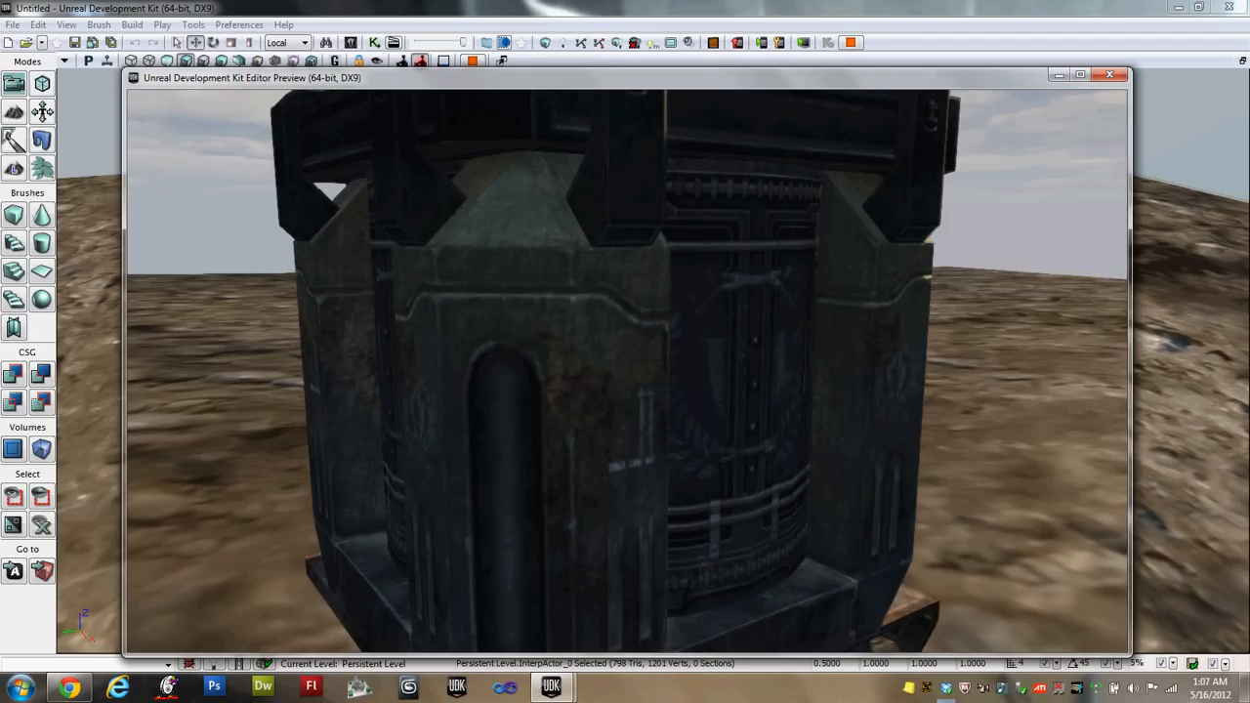
# Look over the crate up close in the Play In Editor preview
pyautogui.moveTo(625, 390); pyautogui.dragTo(625, 293)
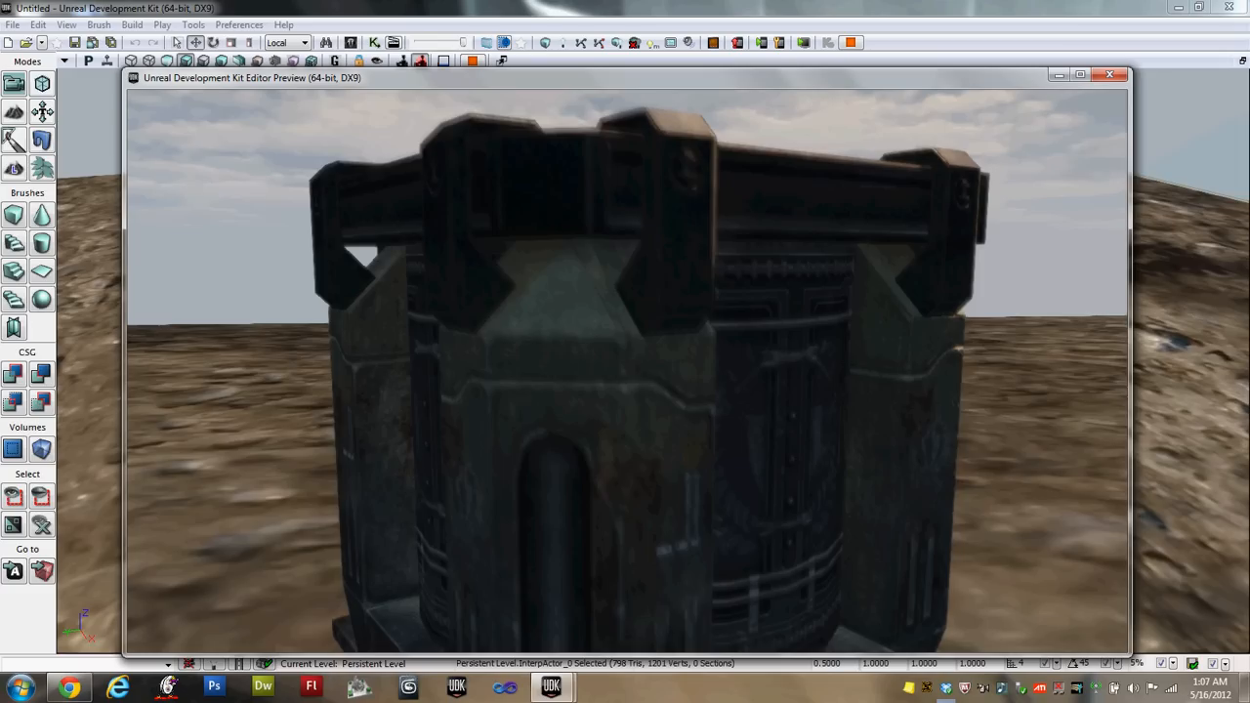